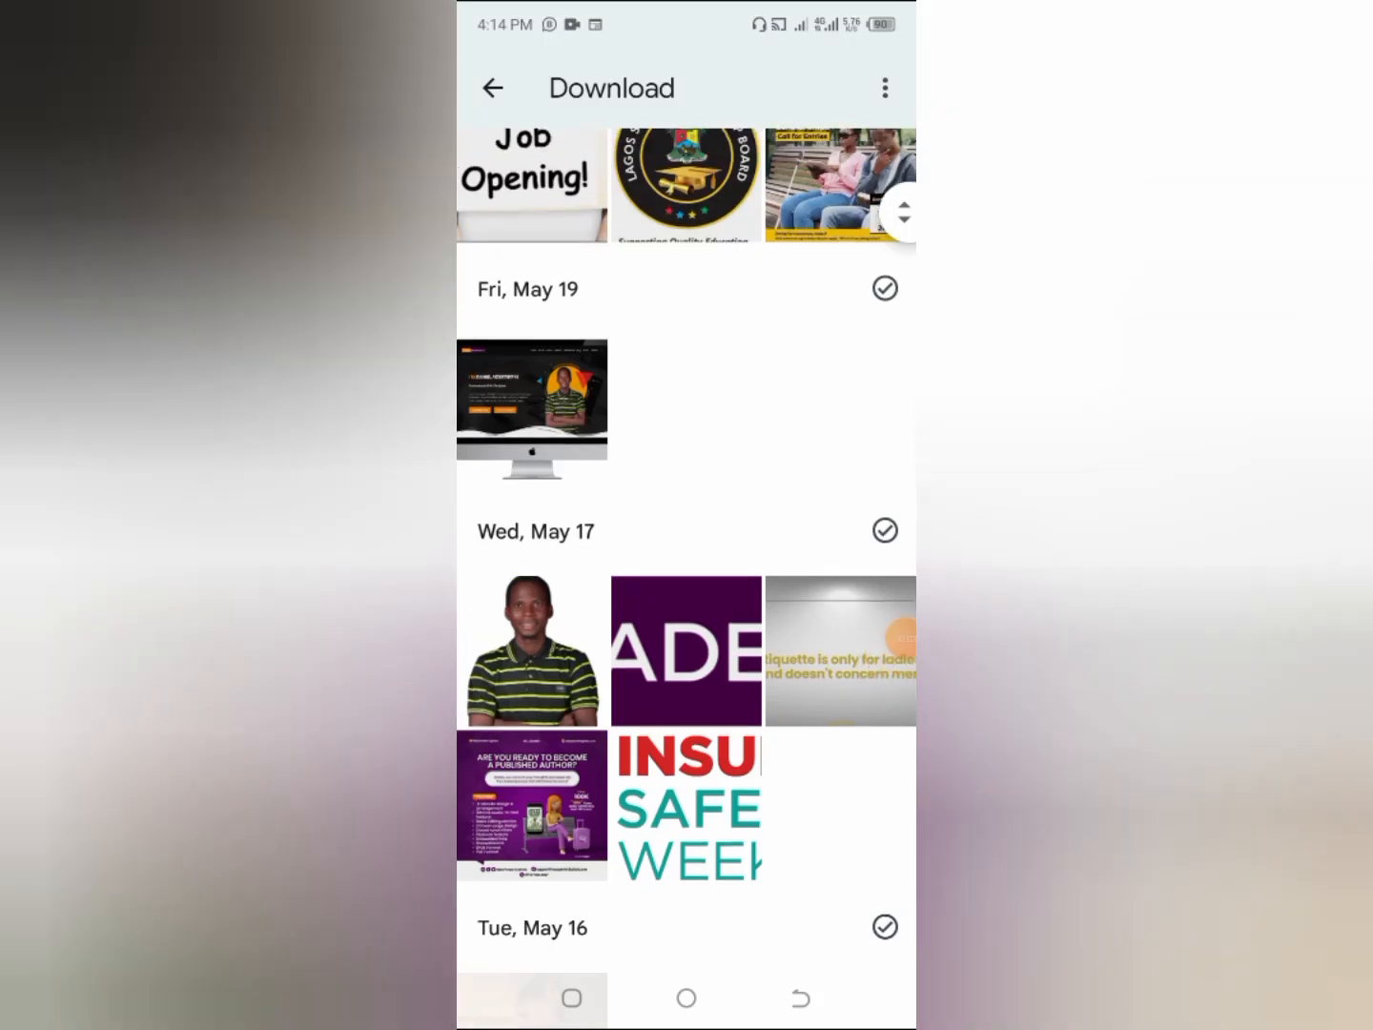
- Open the green-and-black striped-shirt portrait from the Download album full screen
{"action": "left_click", "coordinate": [531, 651]}
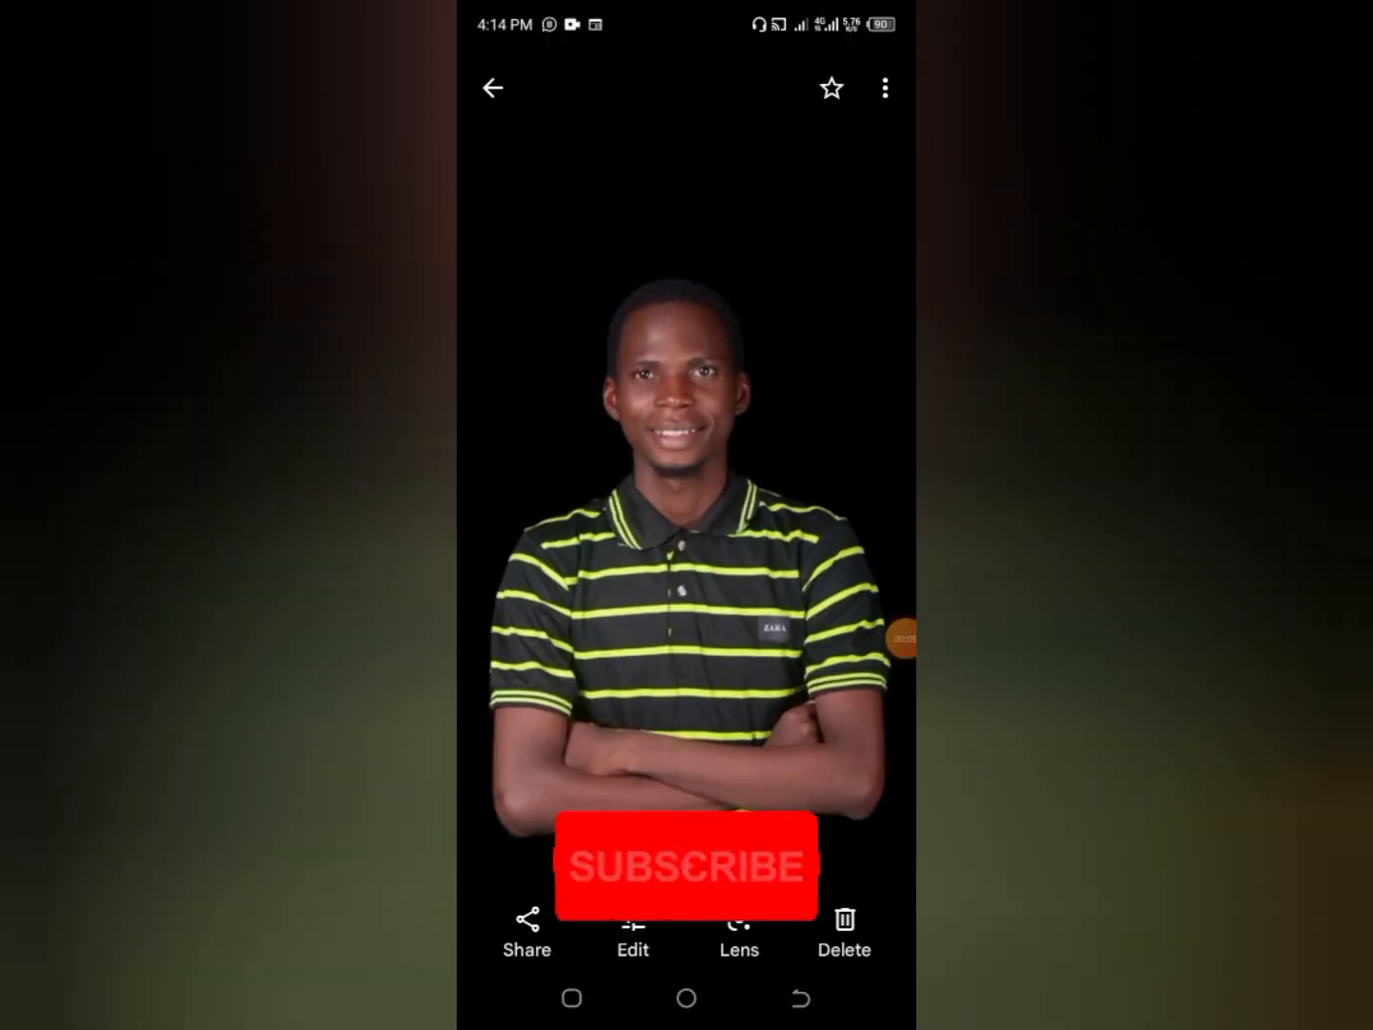
{"action": "left_click", "coordinate": [684, 867]}
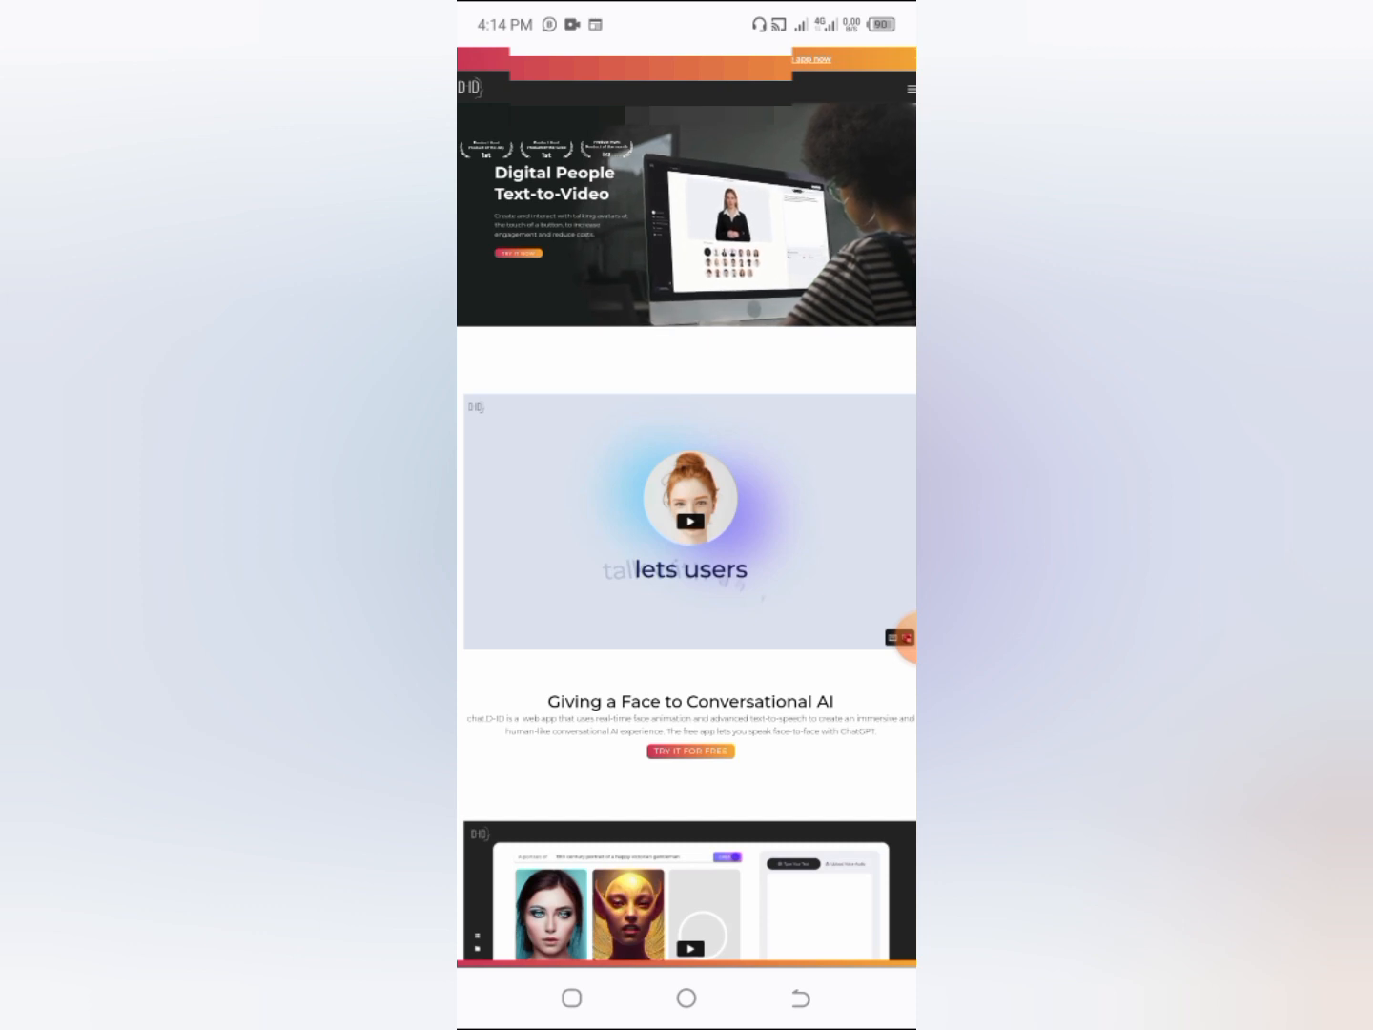
- Scroll the D-ID homepage and follow the 'Try out the app now' banner link
{"action": "scroll", "scroll_direction": "down", "scroll_amount": 3}
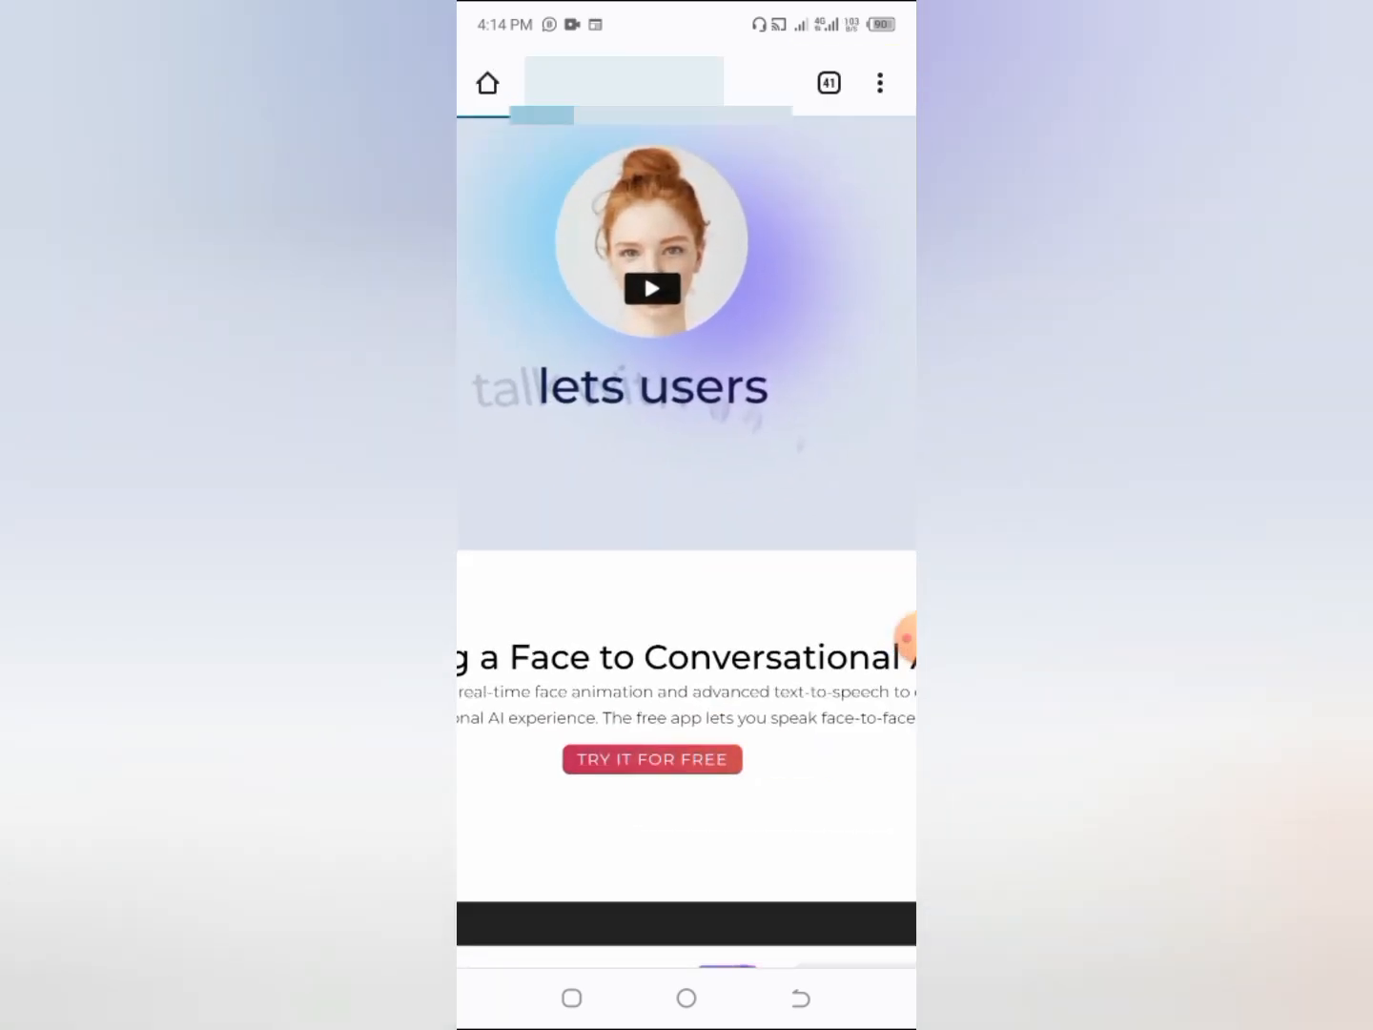
{"action": "left_click", "coordinate": [652, 759]}
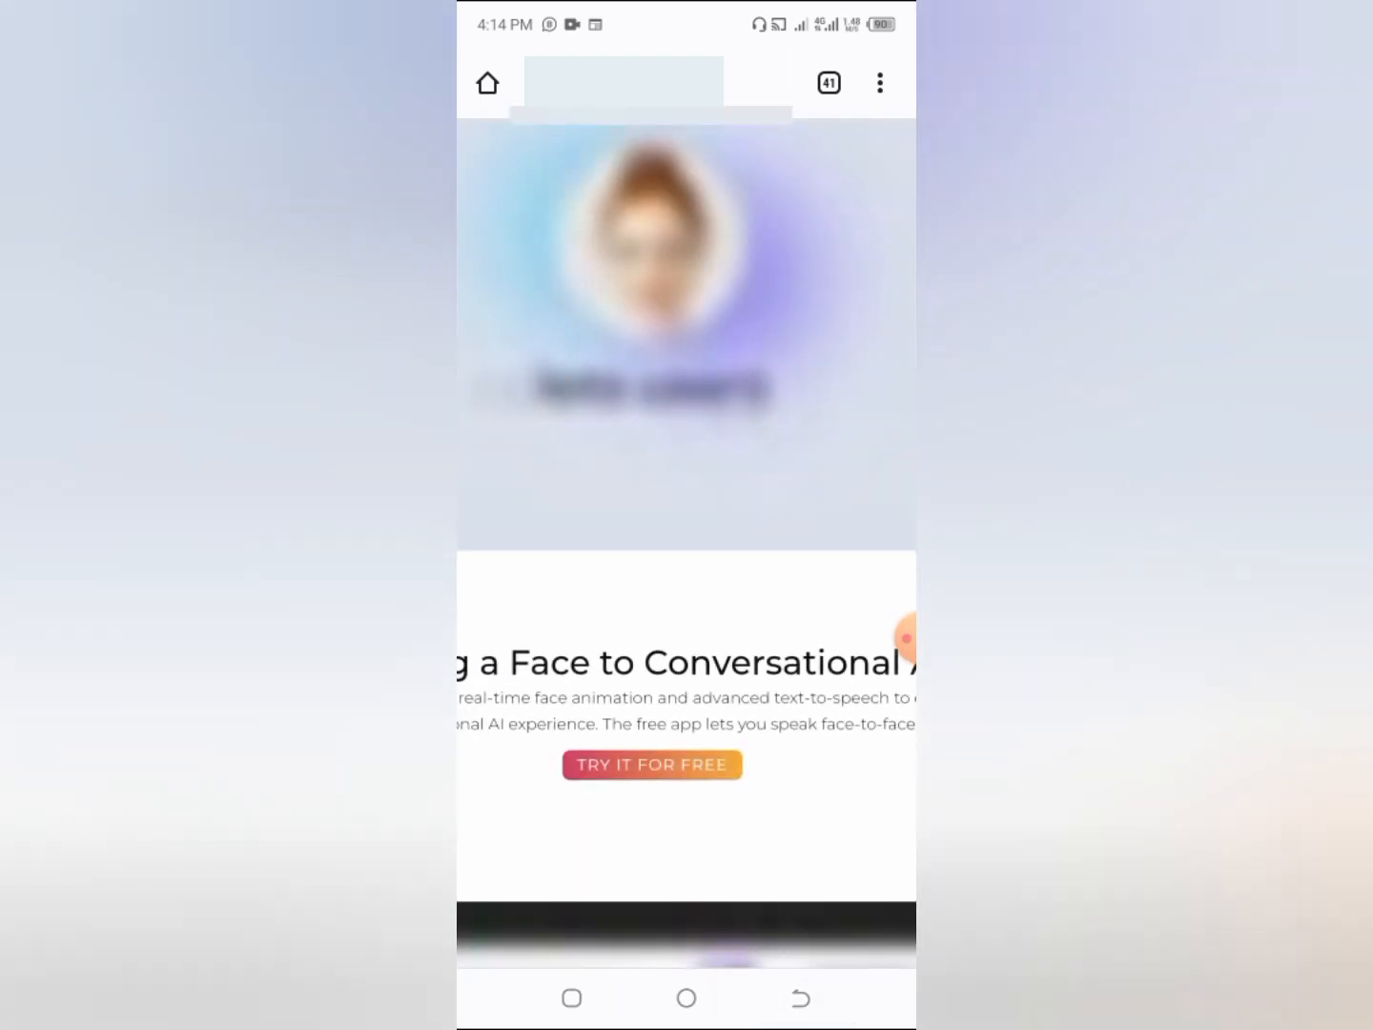
{"action": "scroll", "scroll_direction": "down", "scroll_amount": 3}
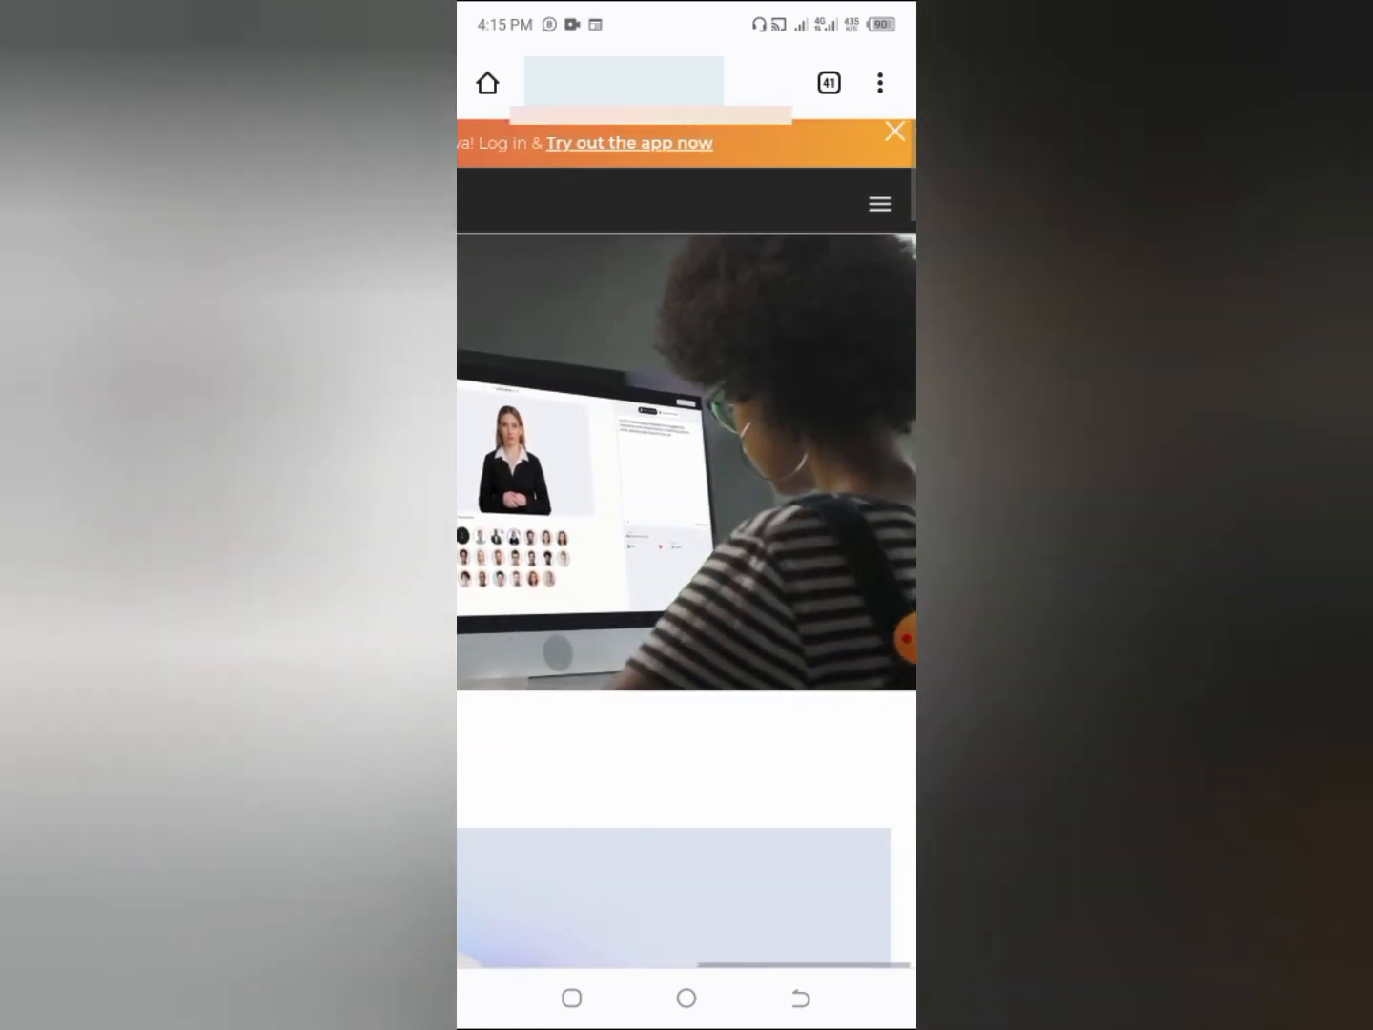
{"action": "left_click", "coordinate": [878, 203]}
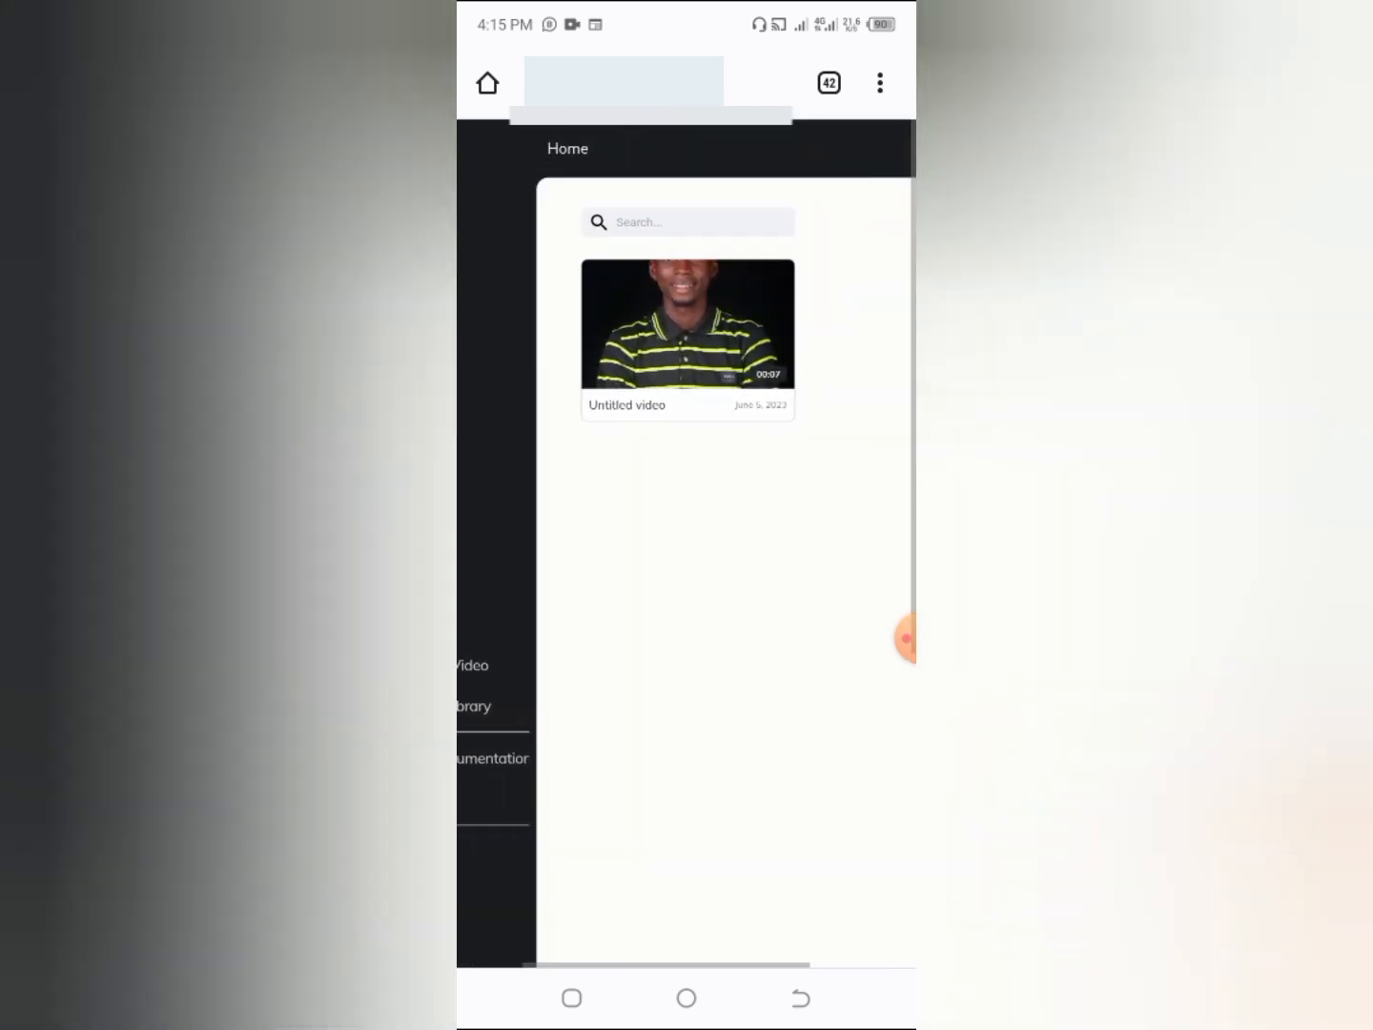
{"action": "left_click", "coordinate": [878, 83]}
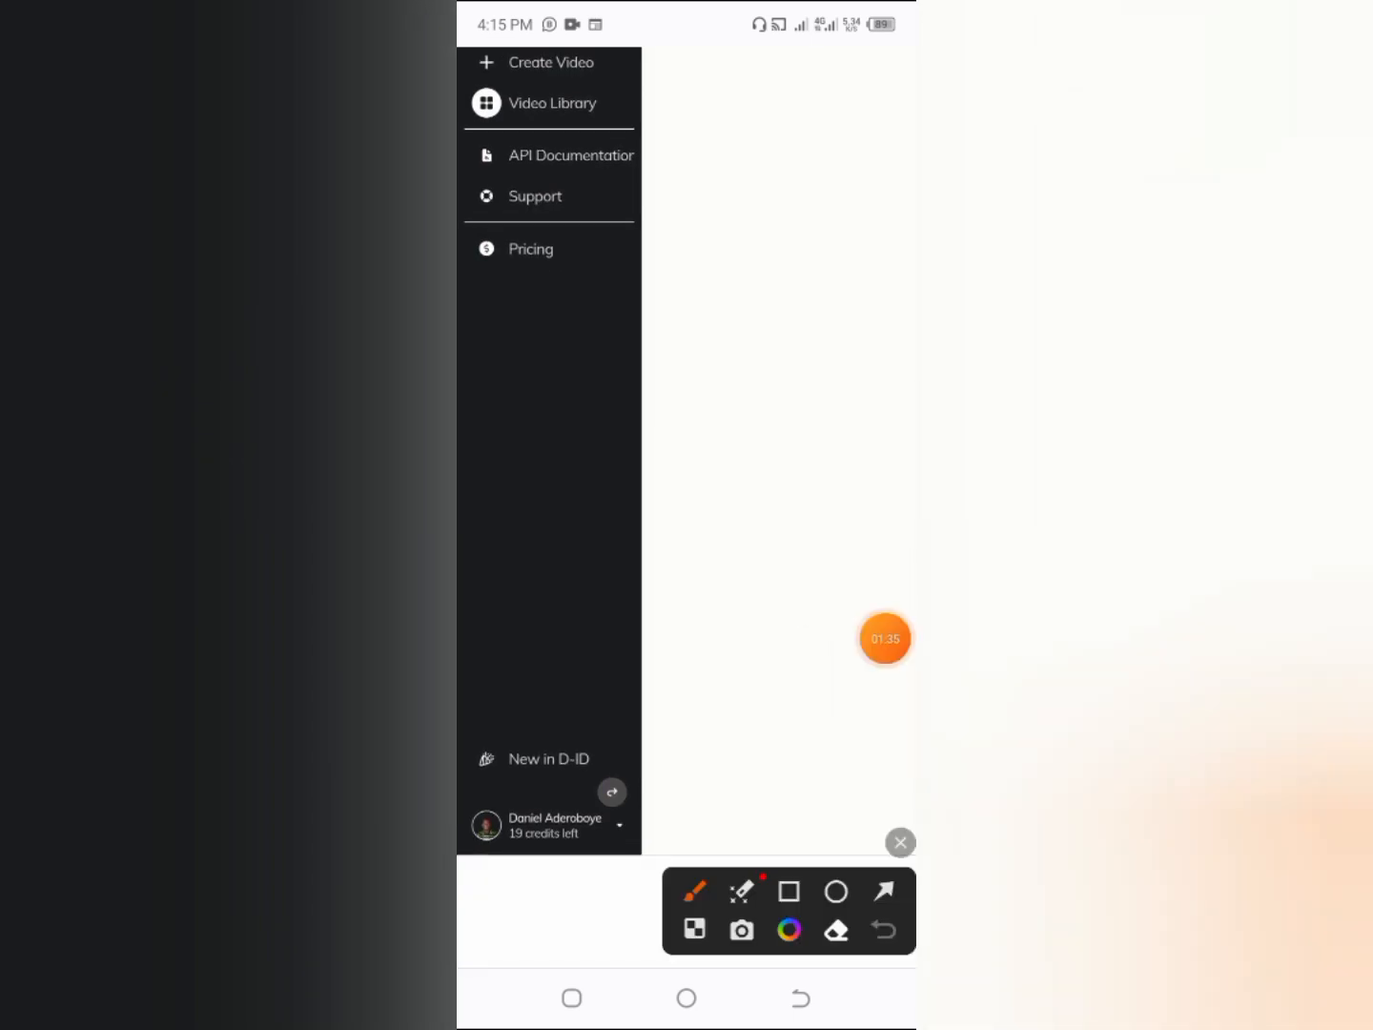
{"action": "left_click_drag", "start_coordinate": [877, 567], "coordinate": [595, 829]}
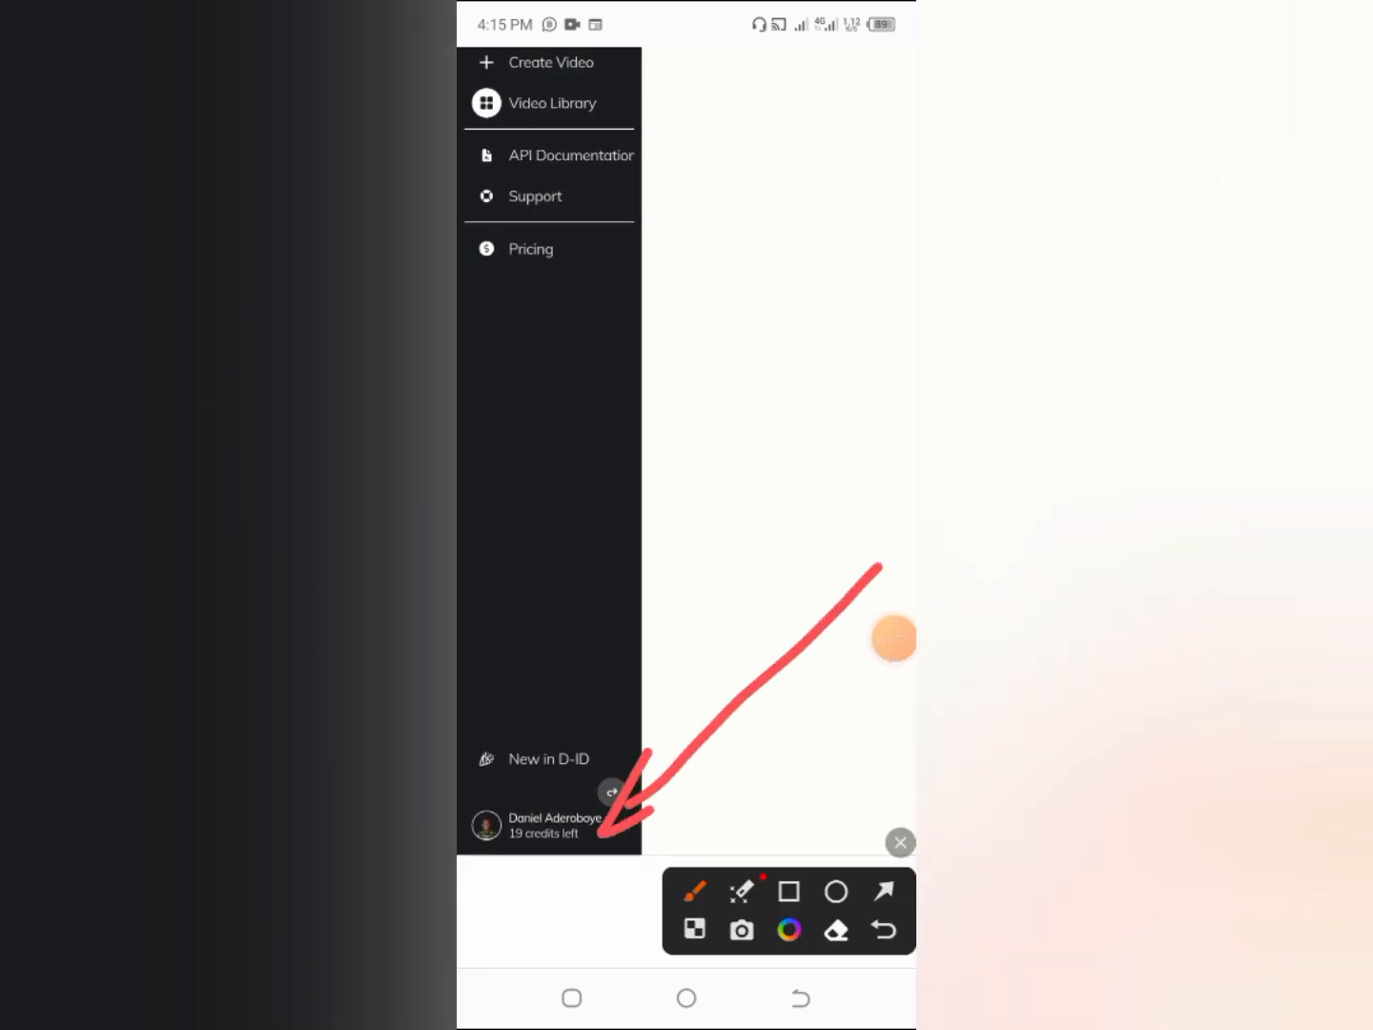
{"action": "left_click", "coordinate": [548, 824]}
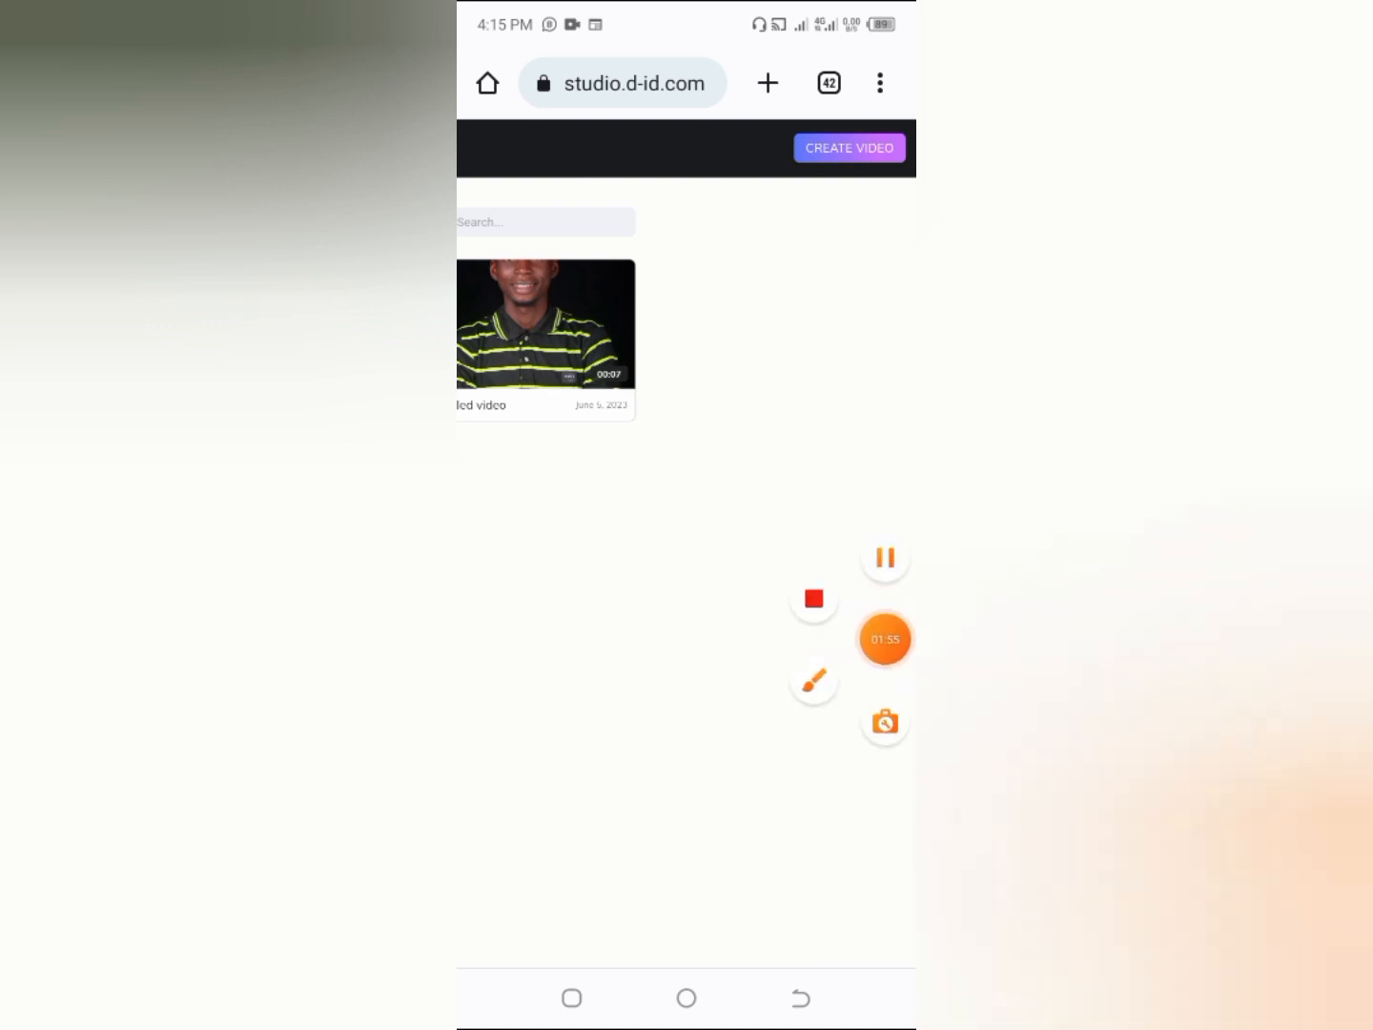
- Start a new video from the library using CREATE VIDEO
{"action": "left_click_drag", "start_coordinate": [543, 658], "coordinate": [839, 176]}
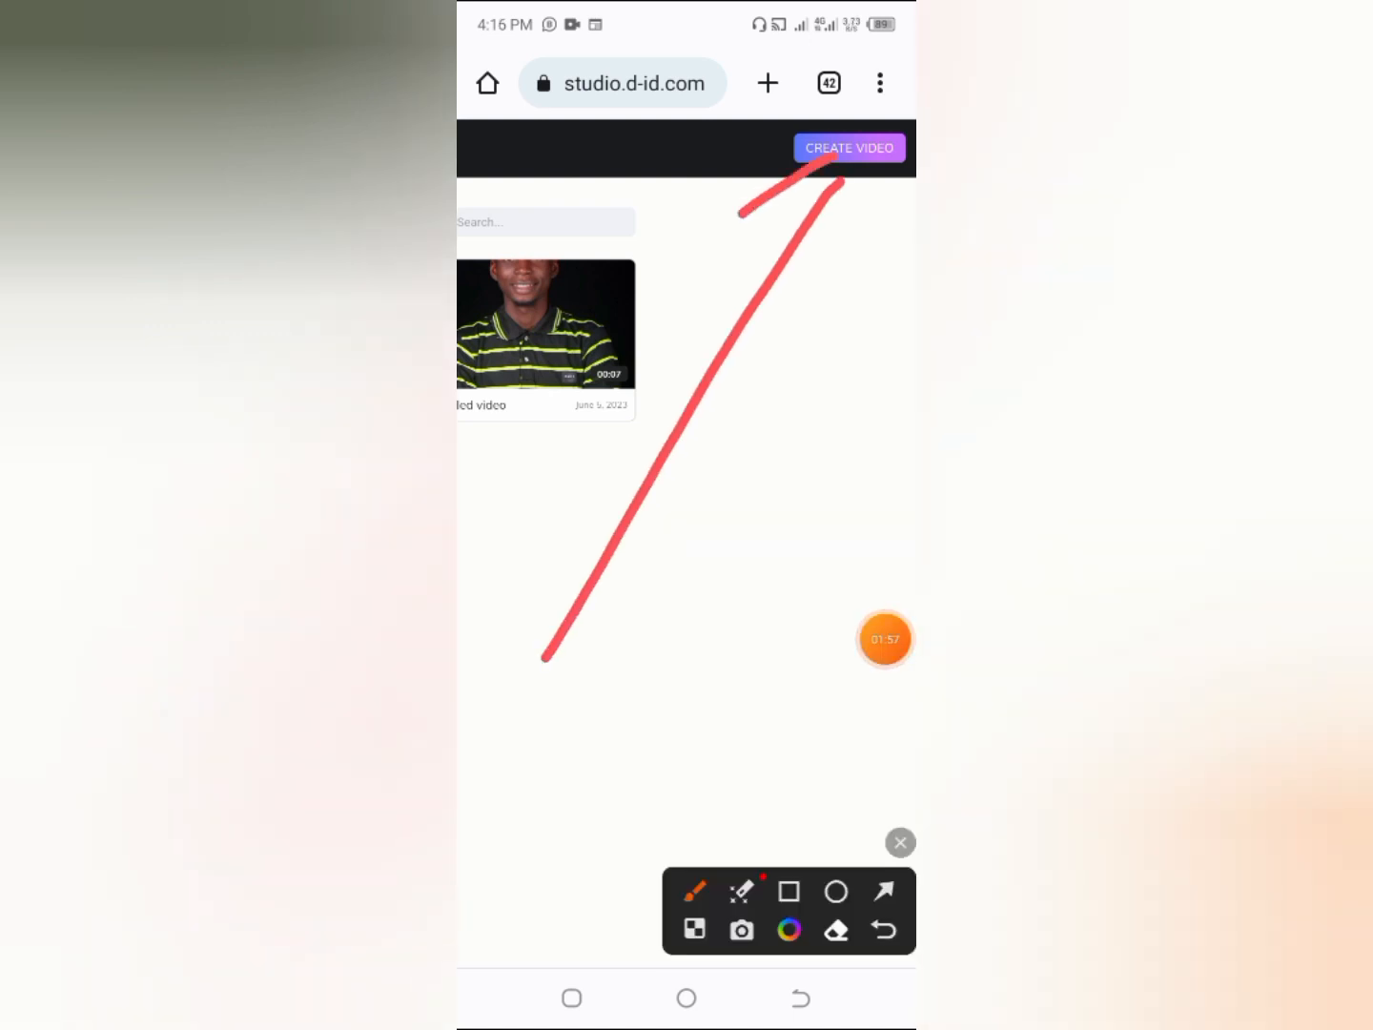
{"action": "left_click", "coordinate": [847, 148]}
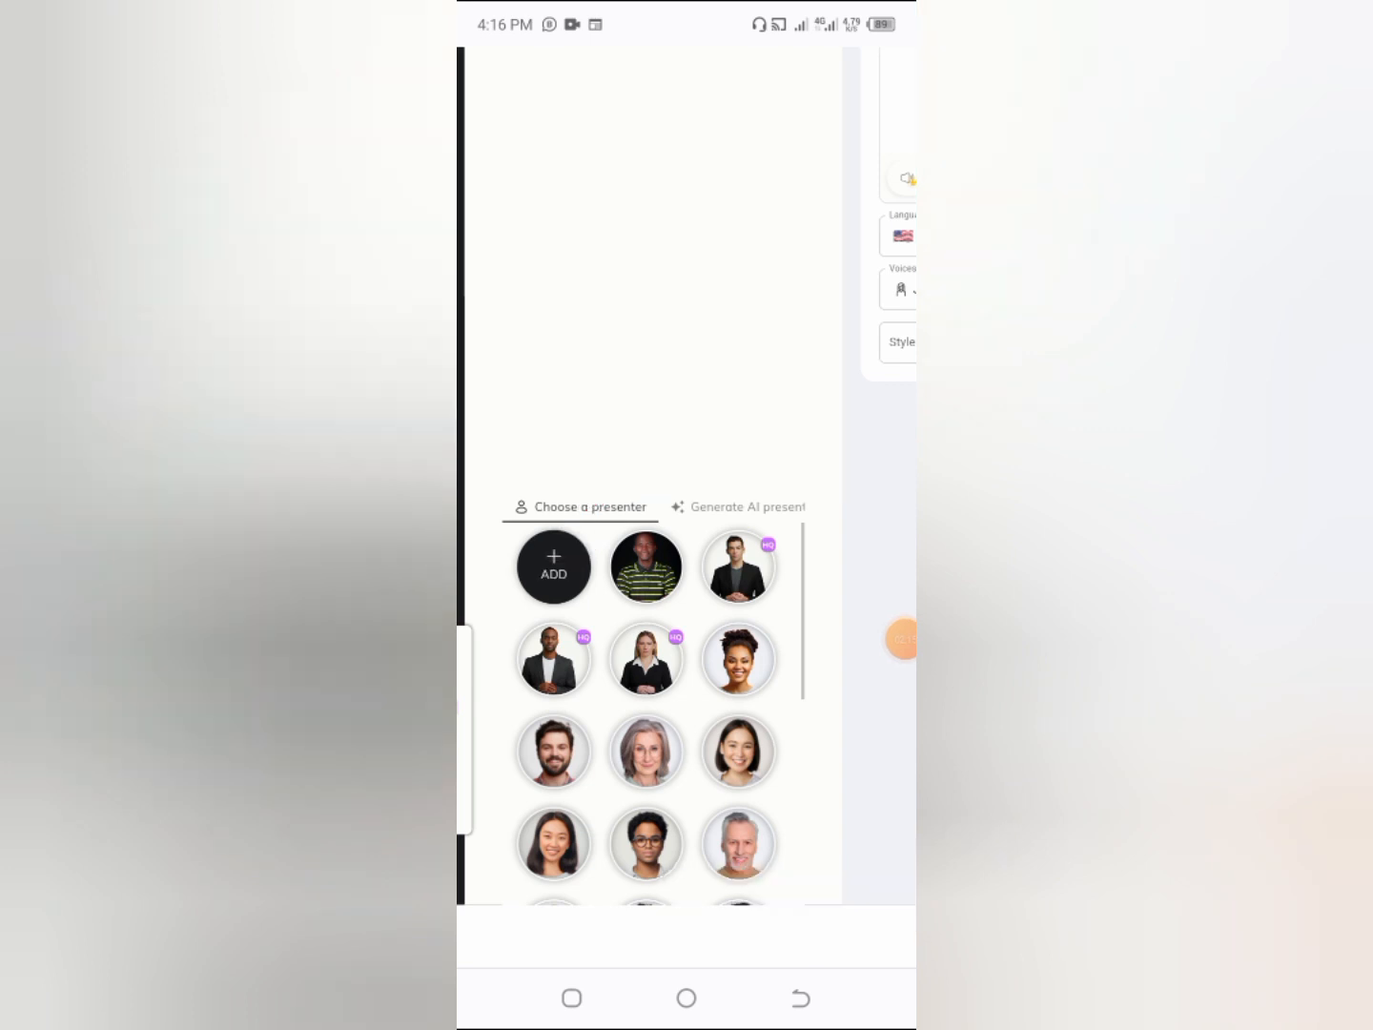
- Add a presenter by browsing the phone's Images folders for a photo
{"action": "left_click", "coordinate": [553, 566]}
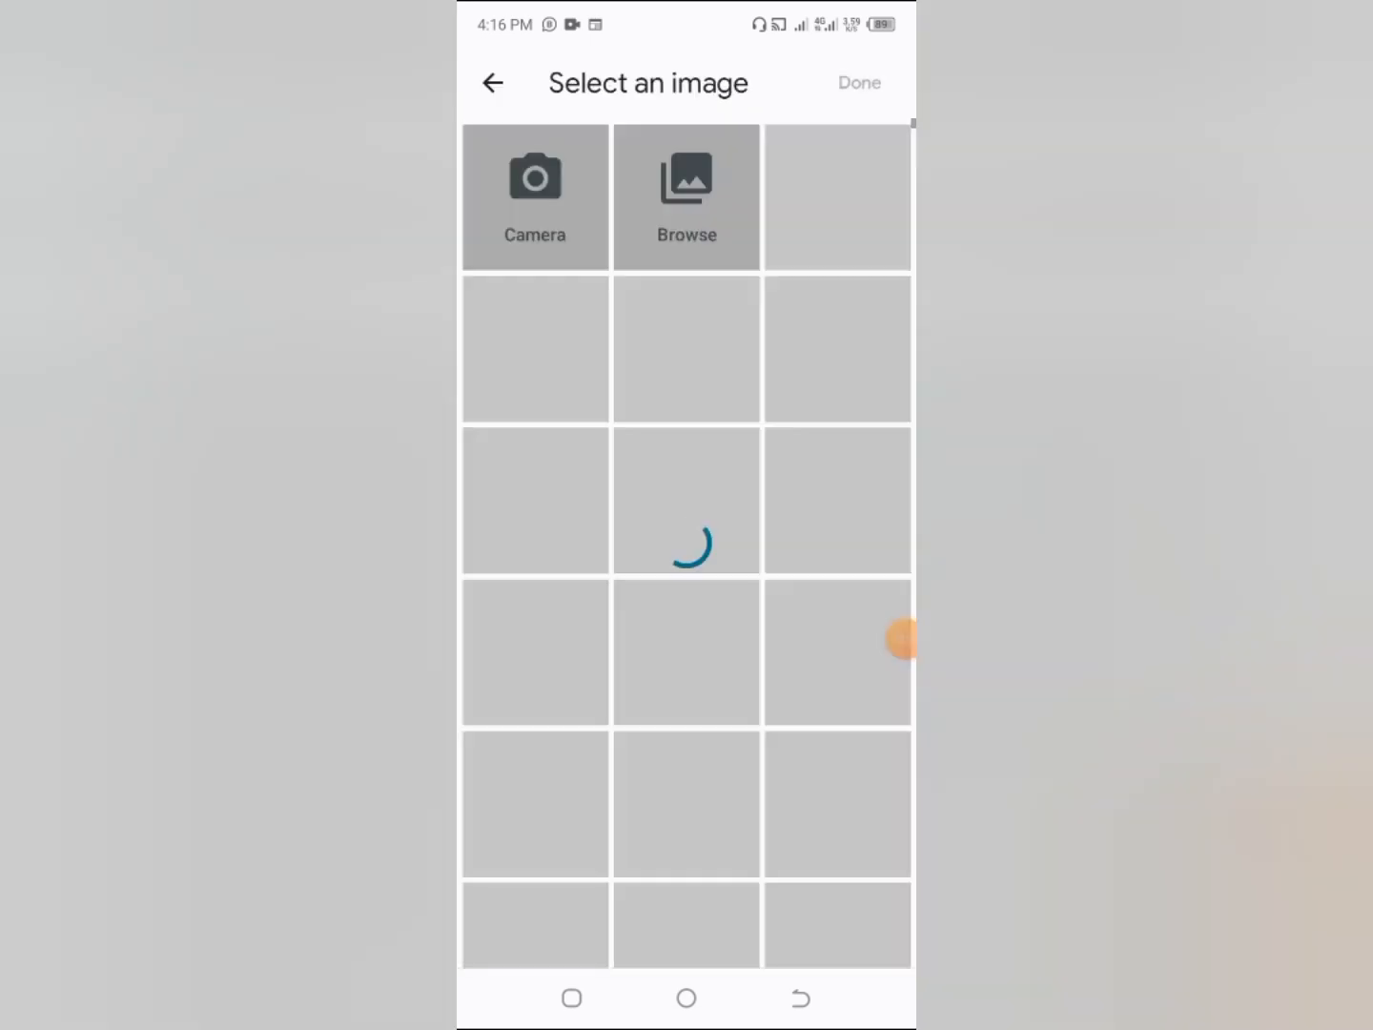
{"action": "left_click", "coordinate": [686, 195]}
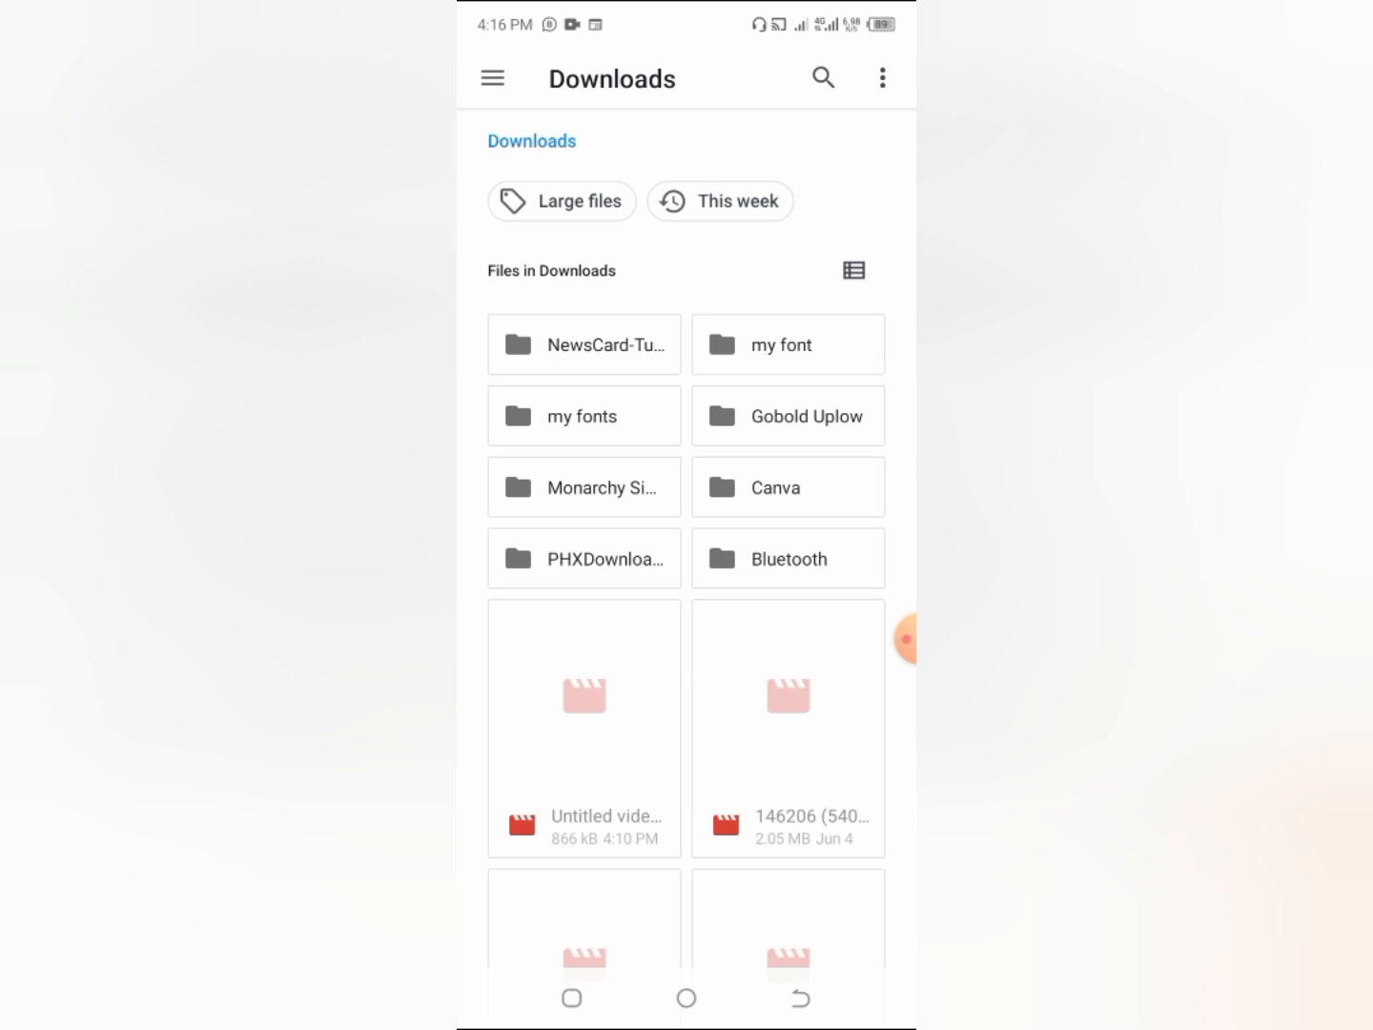
{"action": "left_click", "coordinate": [493, 77]}
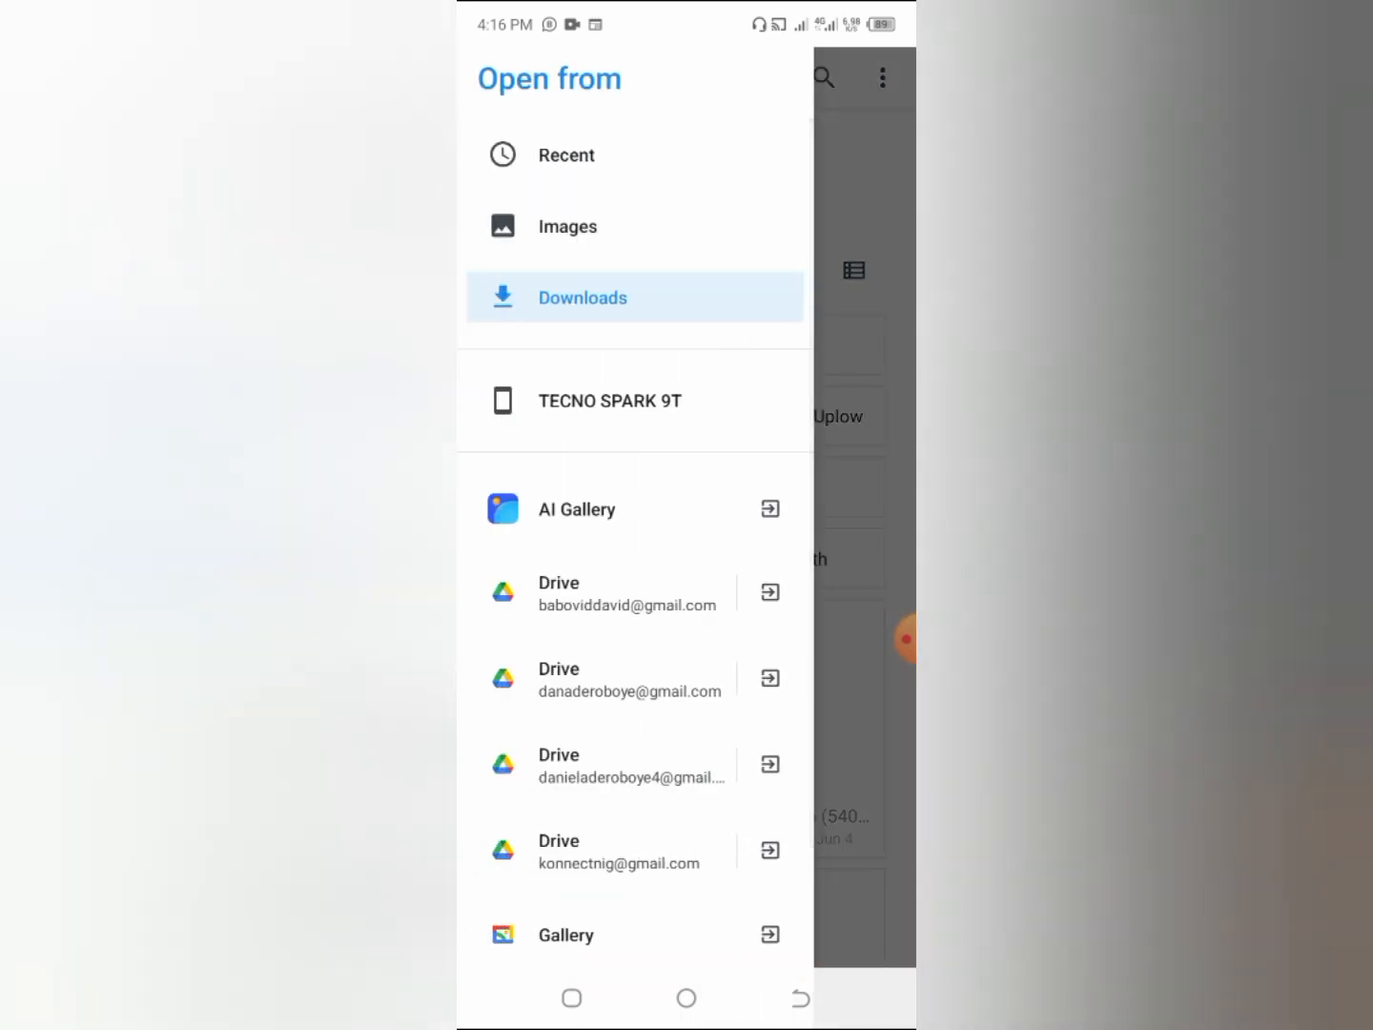
{"action": "left_click", "coordinate": [568, 226]}
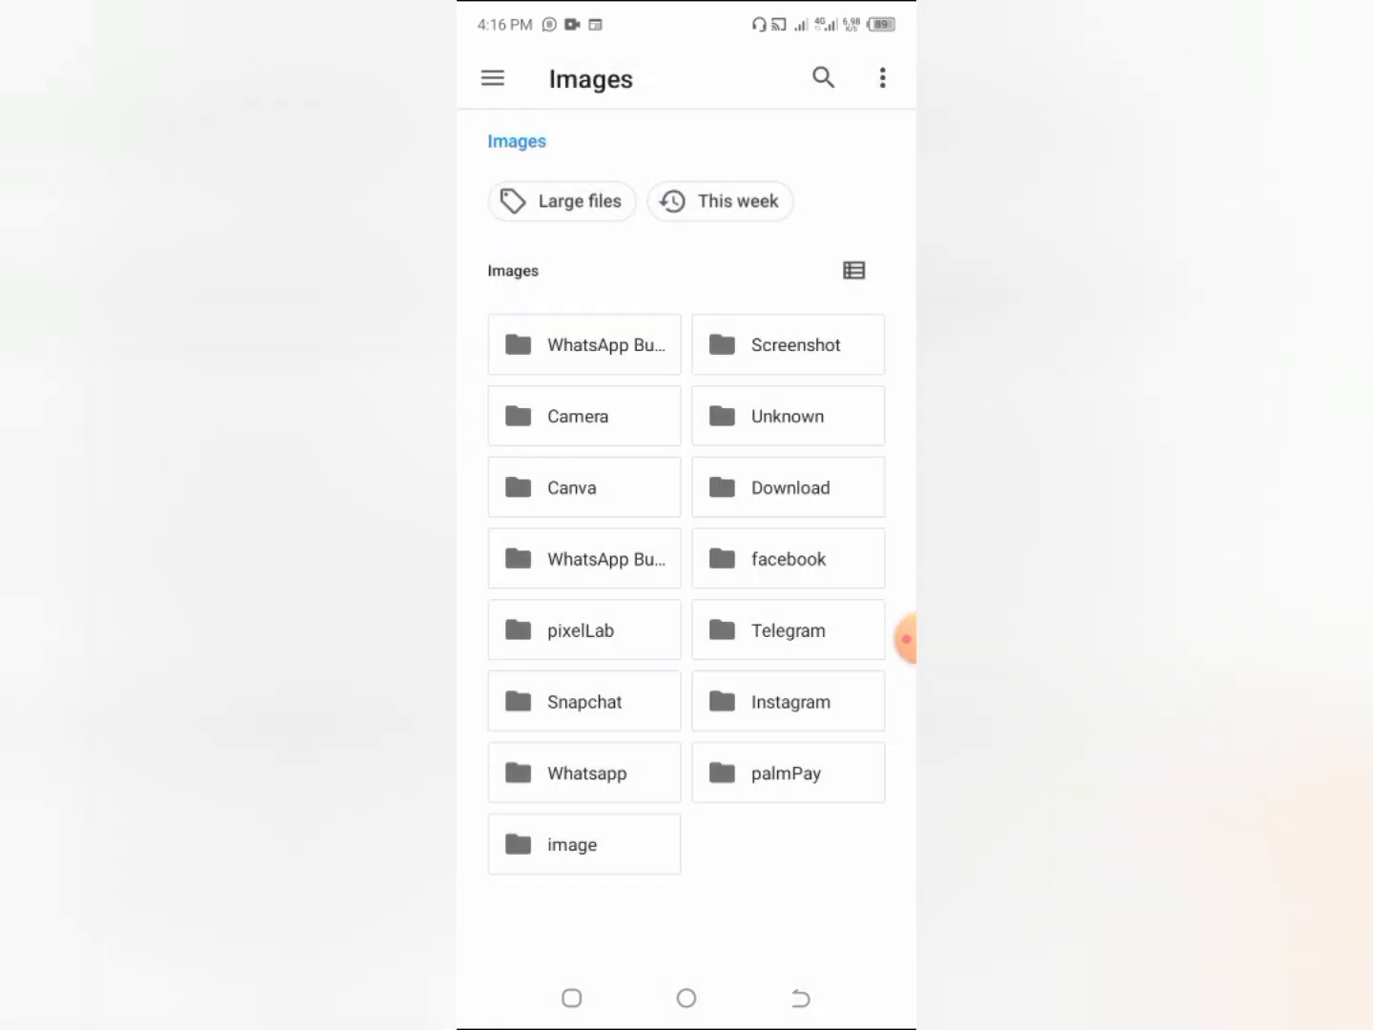
{"action": "left_click", "coordinate": [492, 77]}
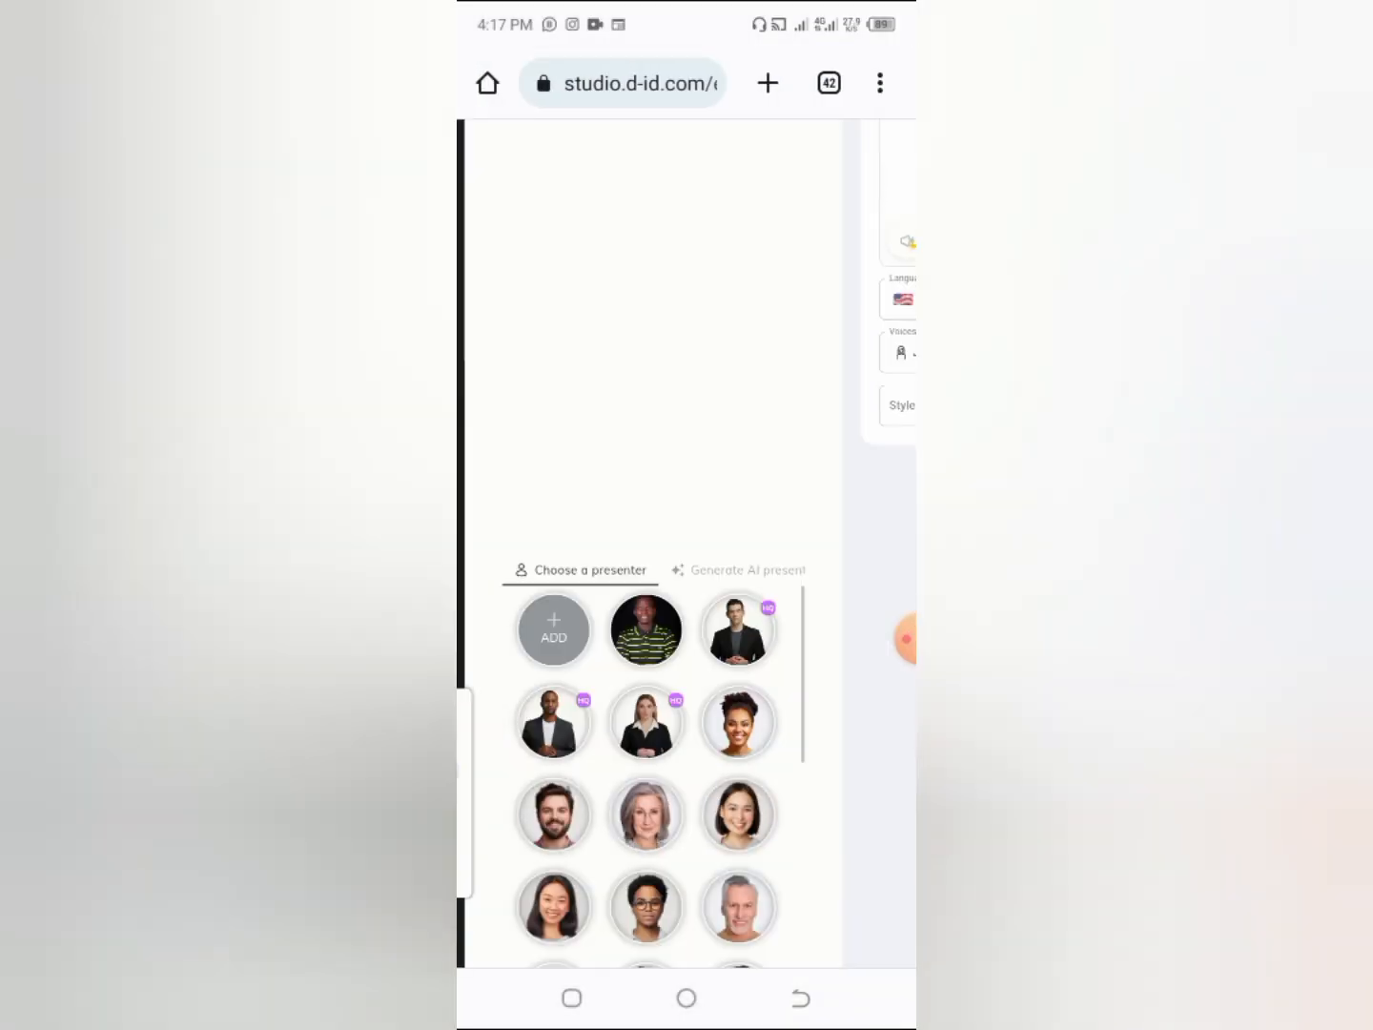
- Scroll the presenter grid to the uploaded red-and-navy striped-shirt selfie
{"action": "scroll", "scroll_direction": "down", "scroll_amount": 3}
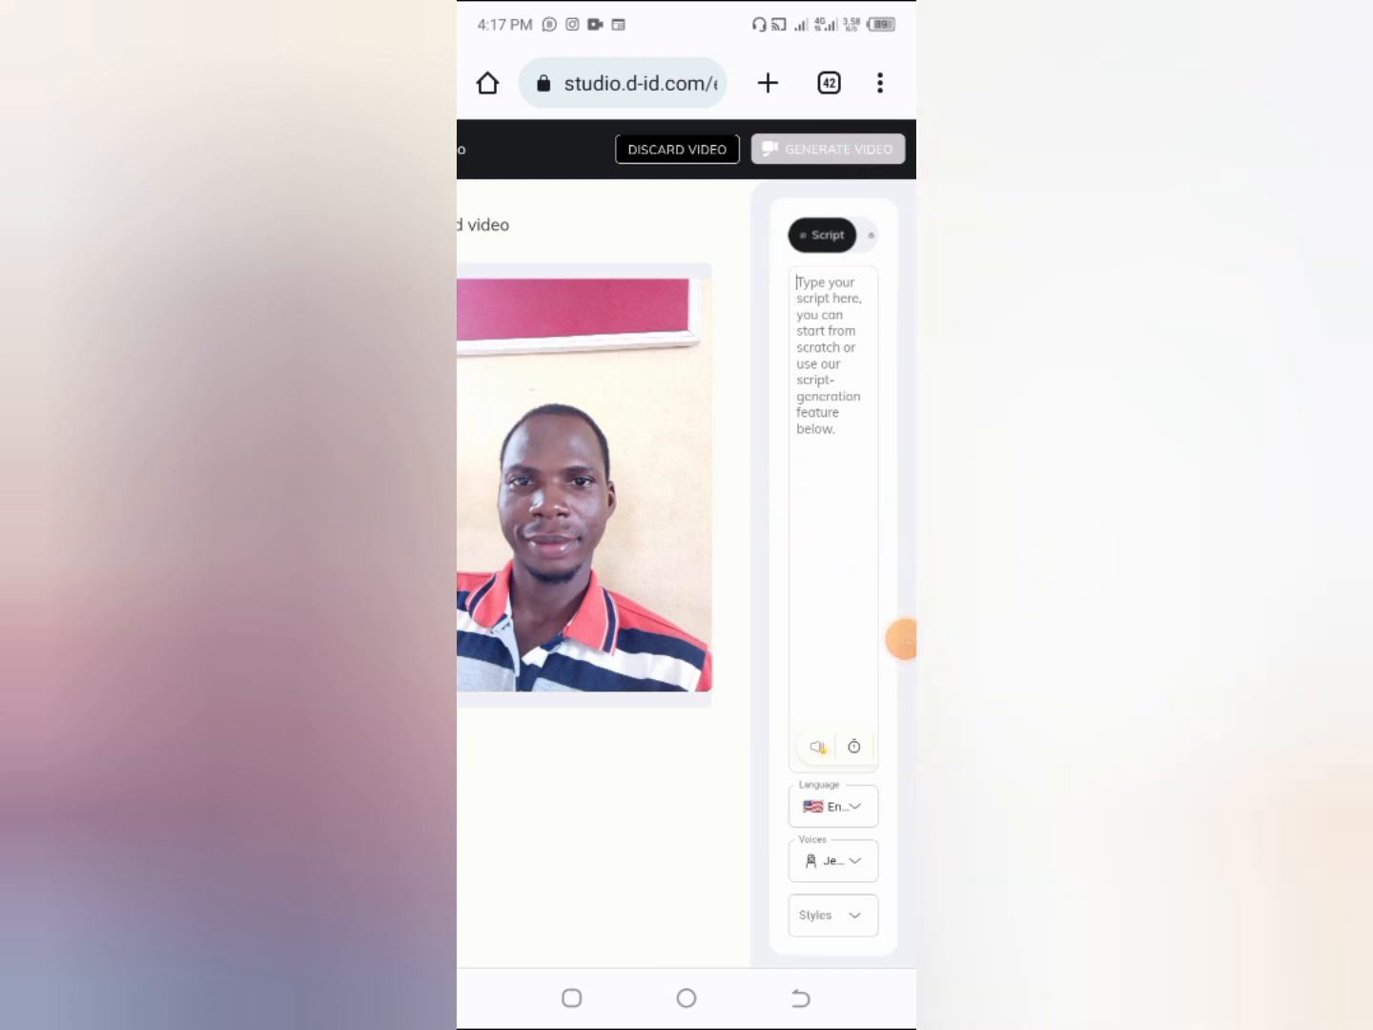
- Write the script 'I am Daniel. I am a Youtuber and I love you. Please subscribe.'
{"action": "left_click", "coordinate": [831, 382]}
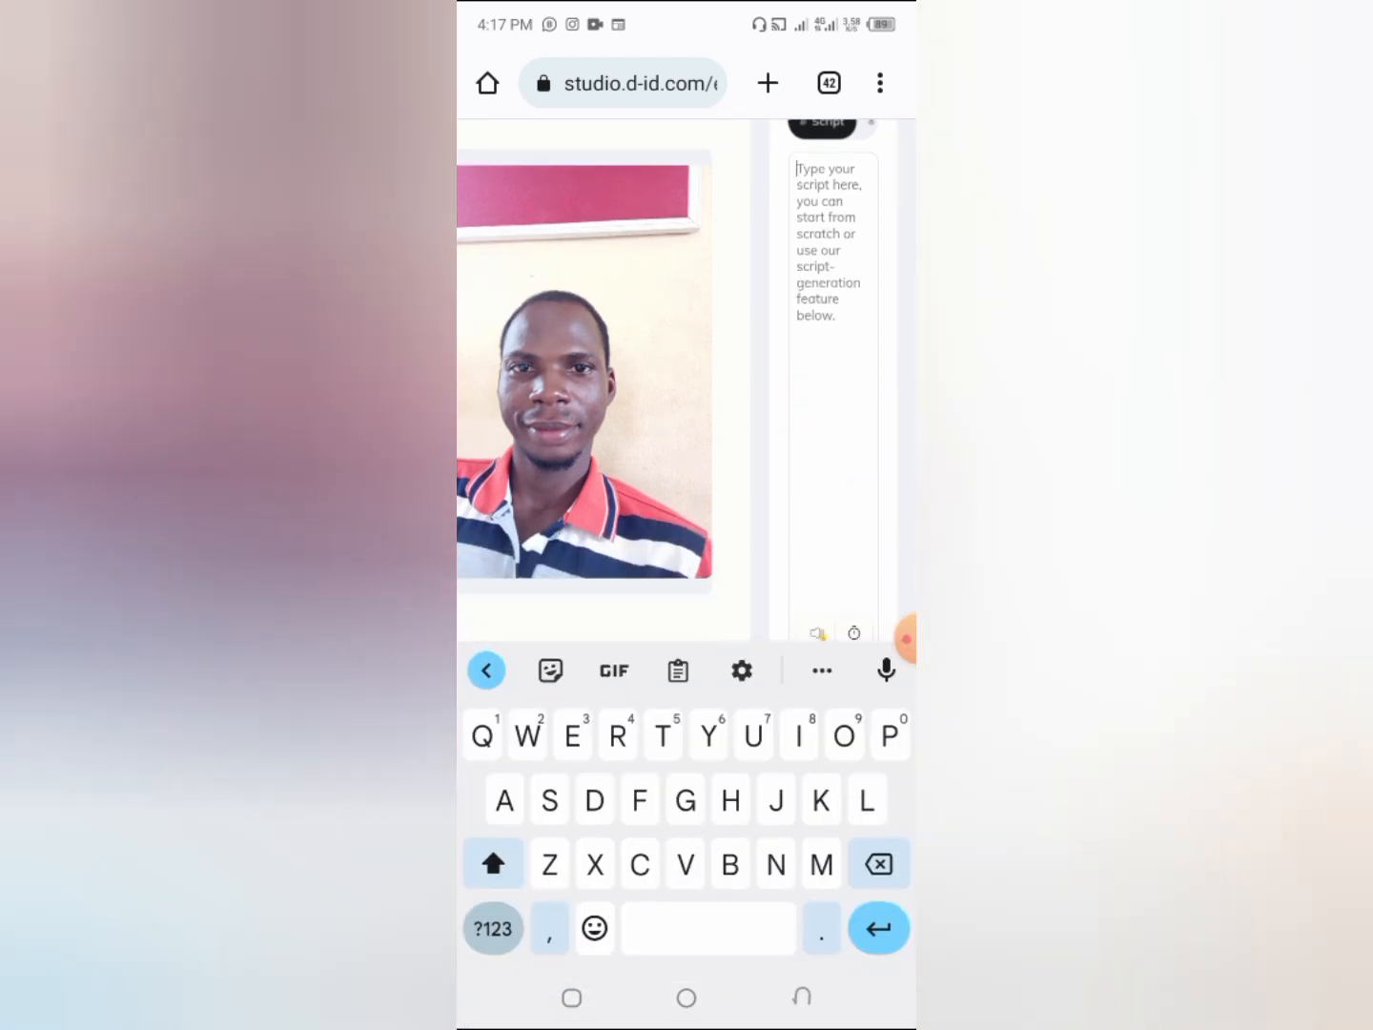
{"action": "type", "text": "I am"}
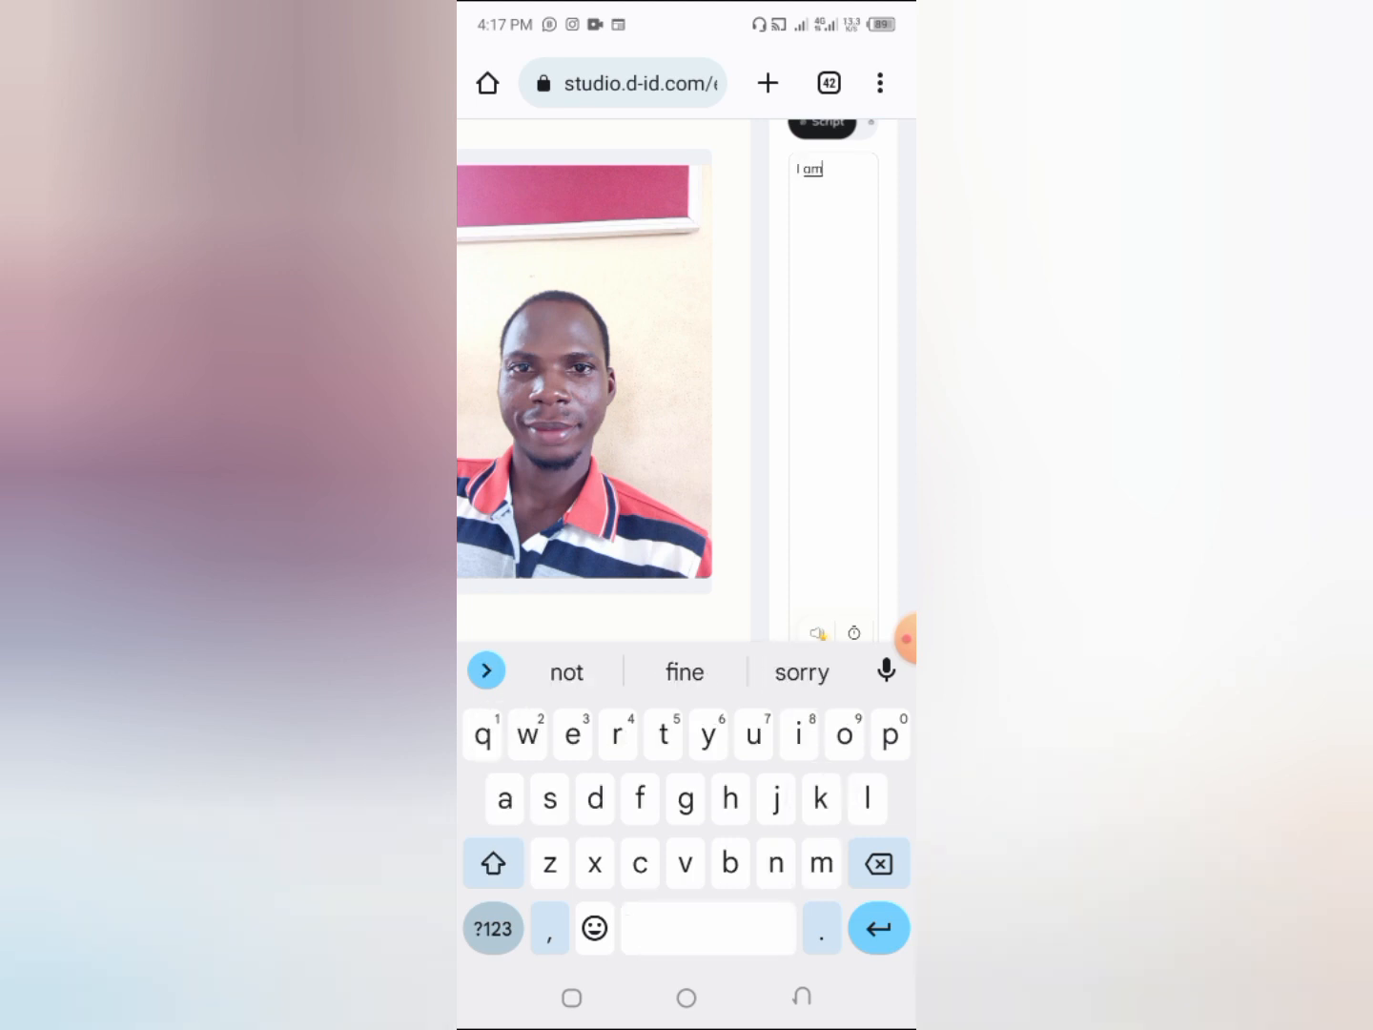
{"action": "type", "text": "Daniel."}
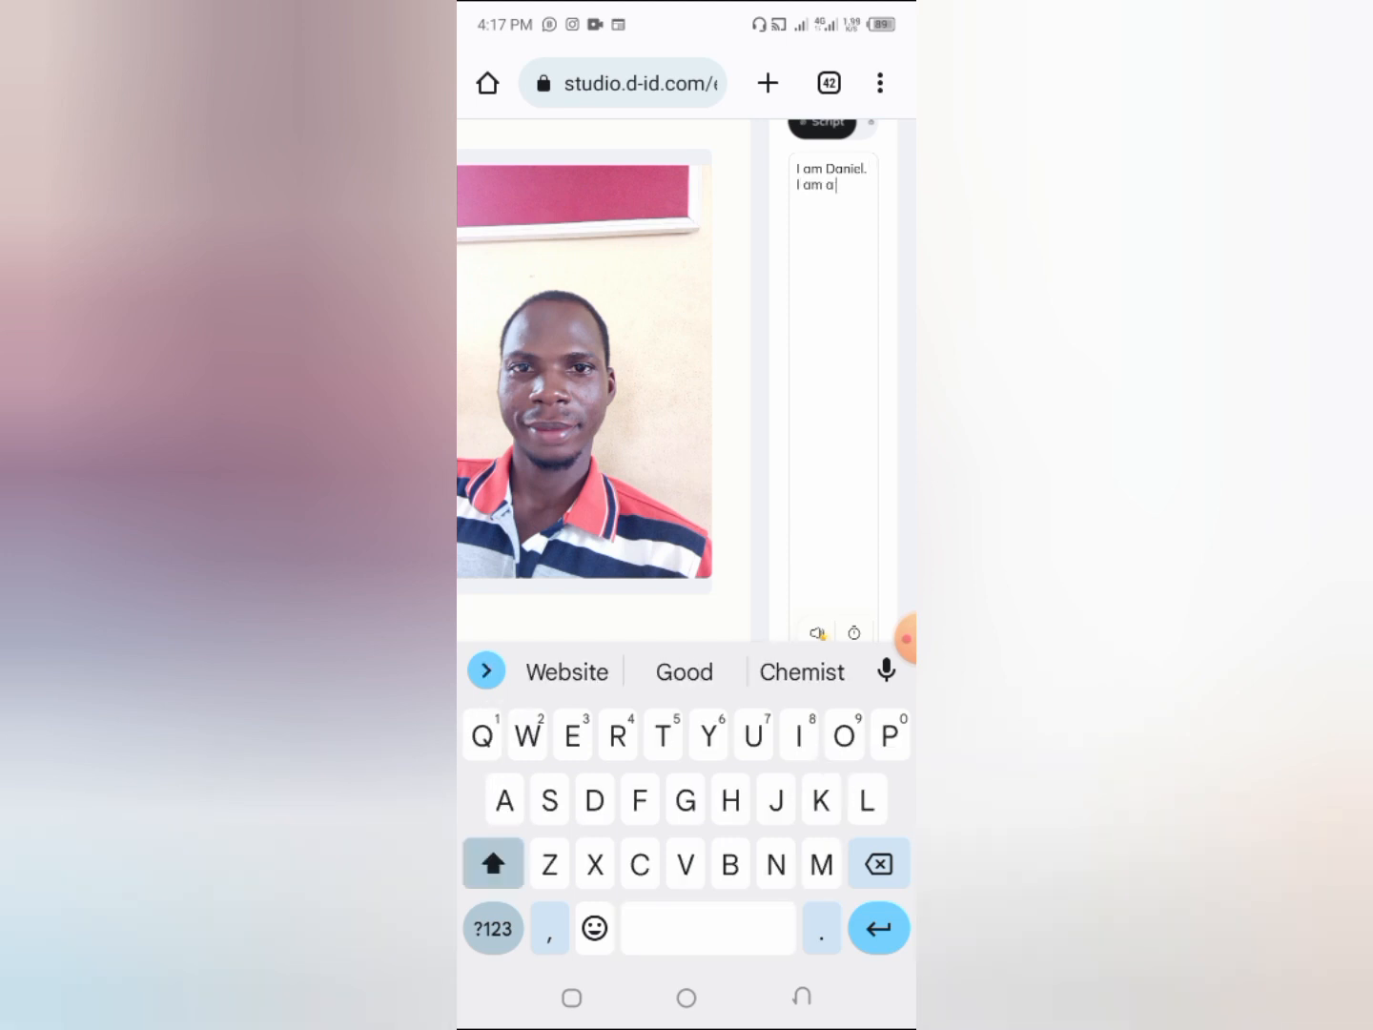
{"action": "type", "text": "Youtuber"}
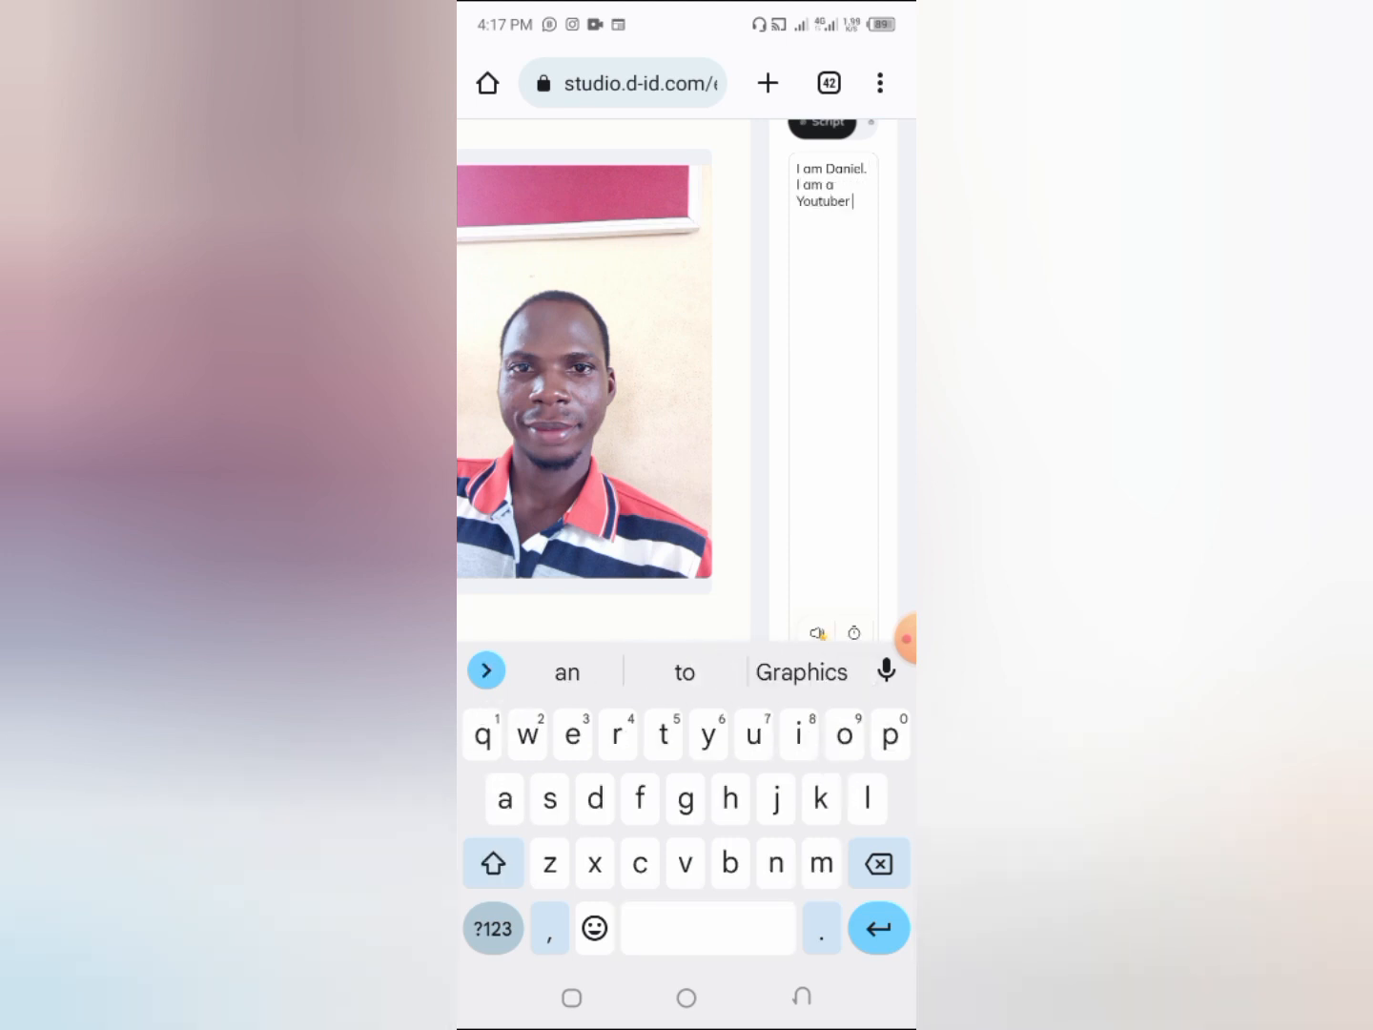
{"action": "type", "text": "and I love you. Please"}
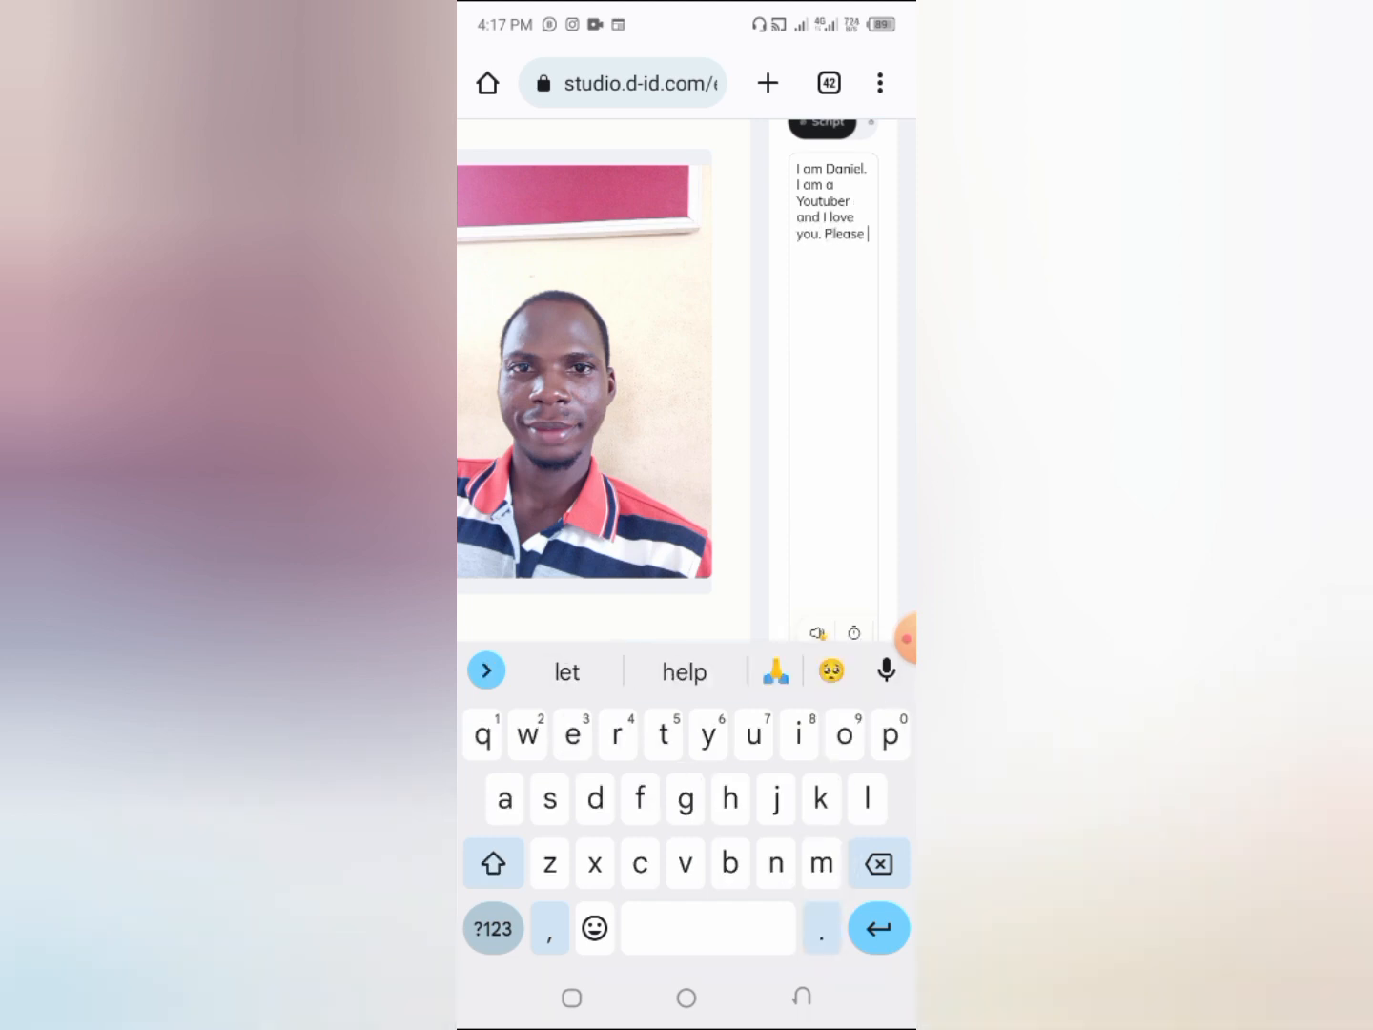
{"action": "type", "text": "subscribe."}
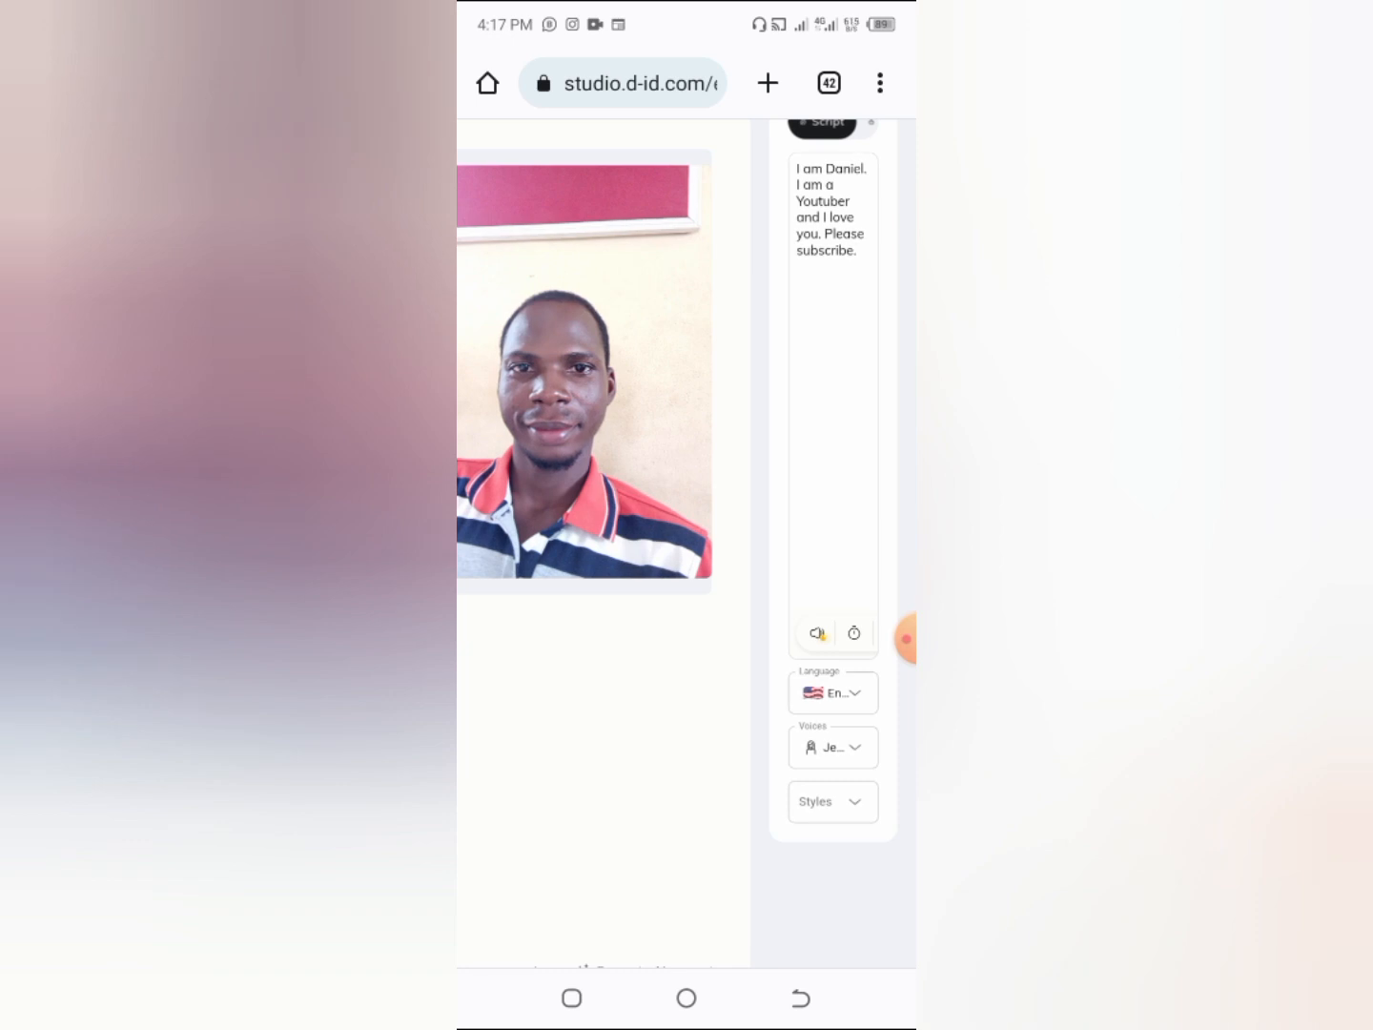
{"action": "scroll", "scroll_direction": "down", "scroll_amount": 3}
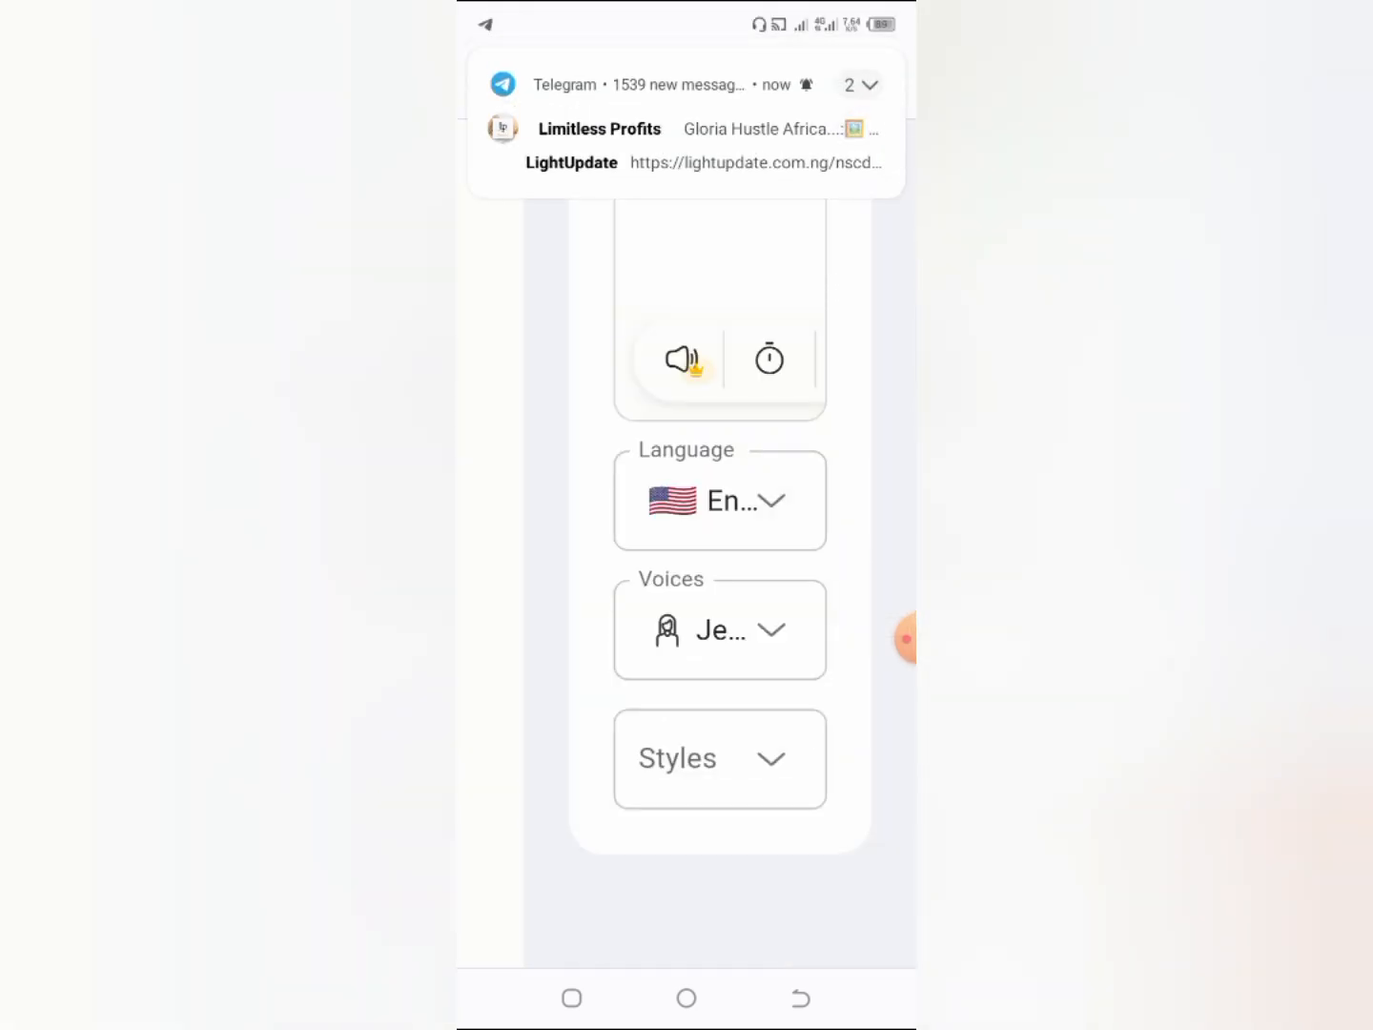
- Set the language to English (Nigeria) and view its voices, Ezinne and Abeo
{"action": "left_click", "coordinate": [719, 500]}
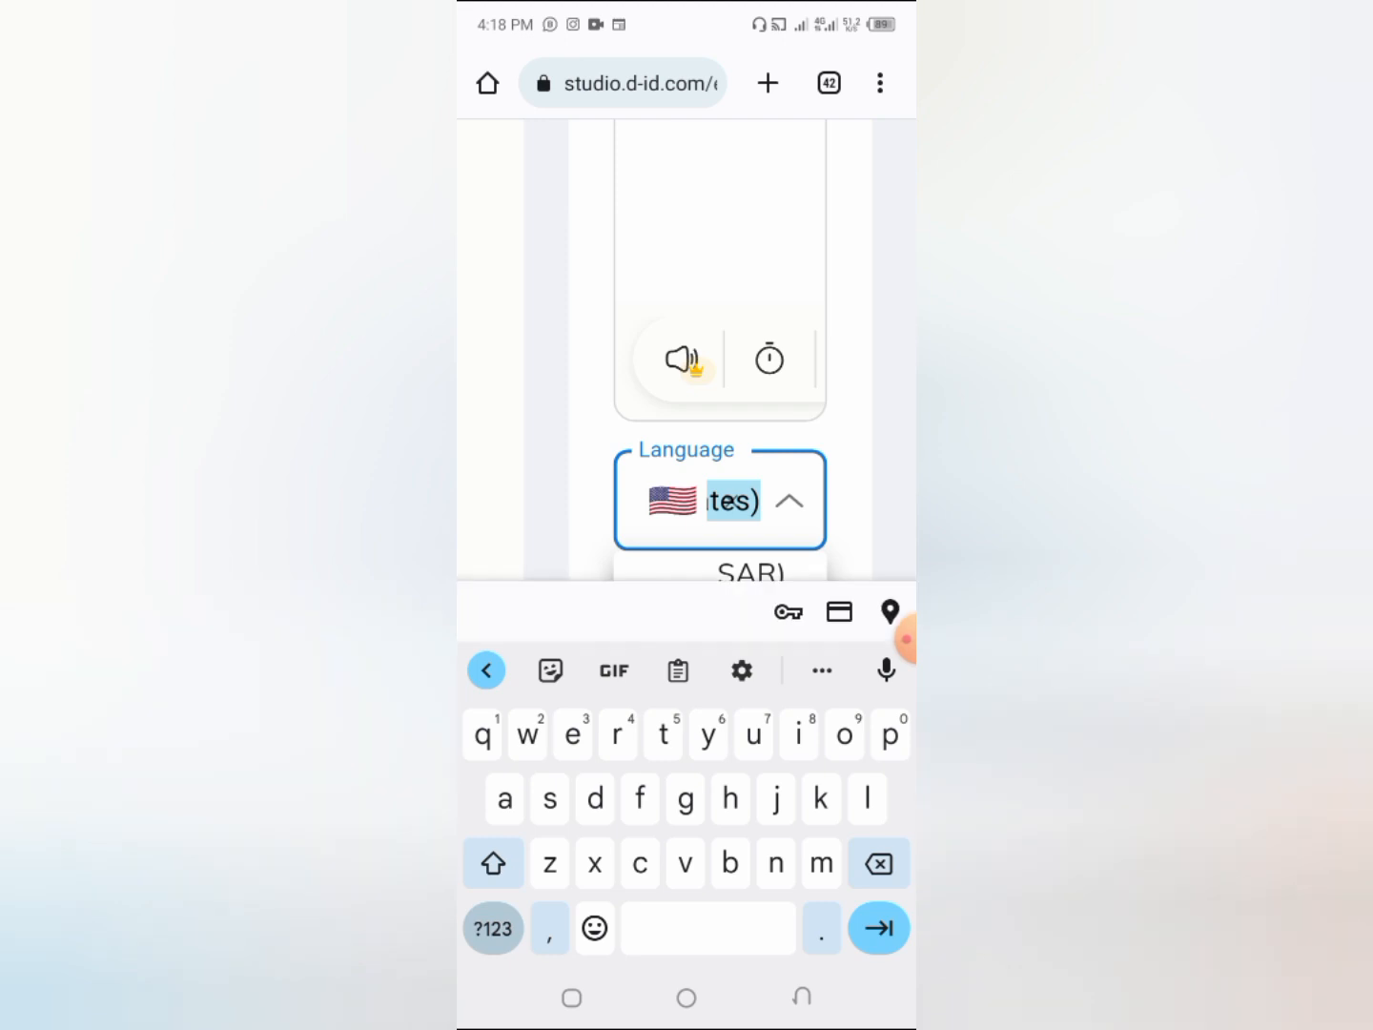
{"action": "left_click", "coordinate": [720, 500]}
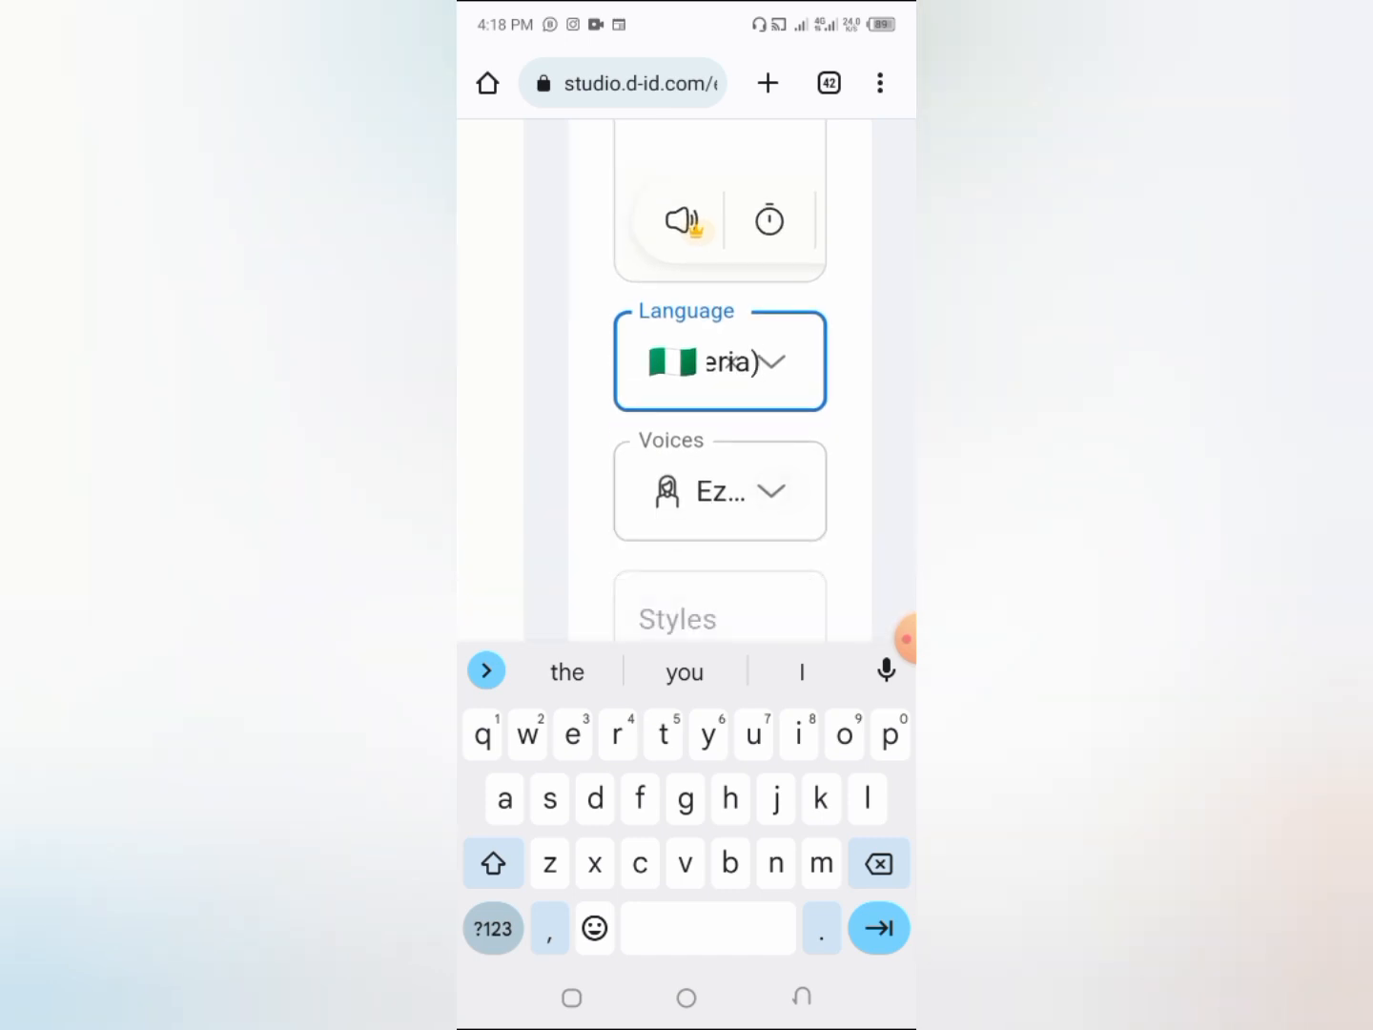
{"action": "left_click", "coordinate": [720, 490]}
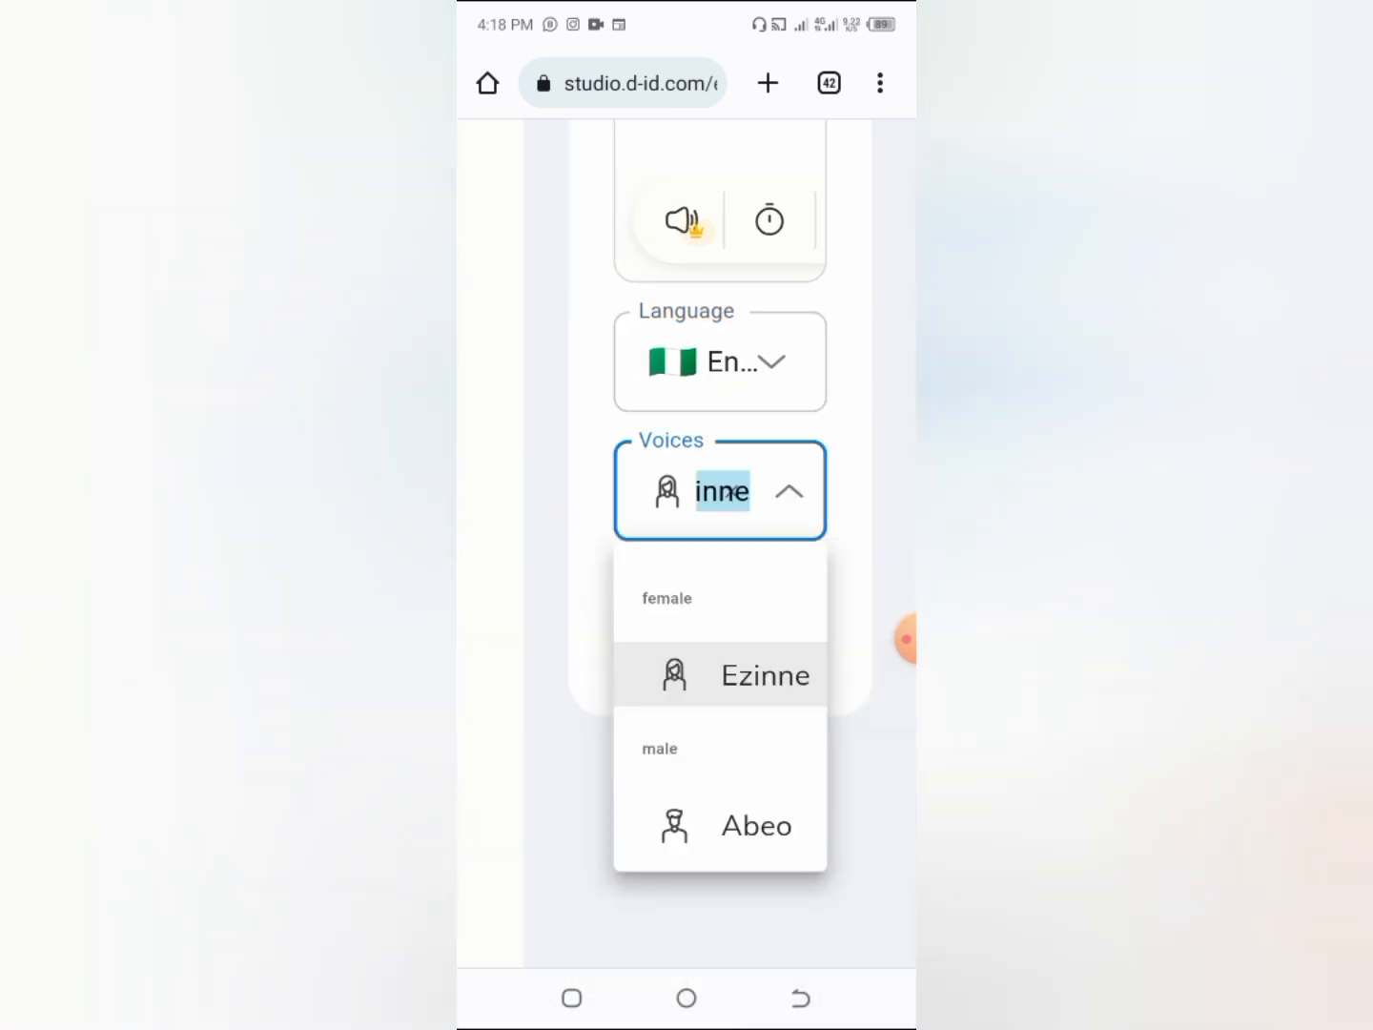
{"action": "left_click", "coordinate": [902, 638]}
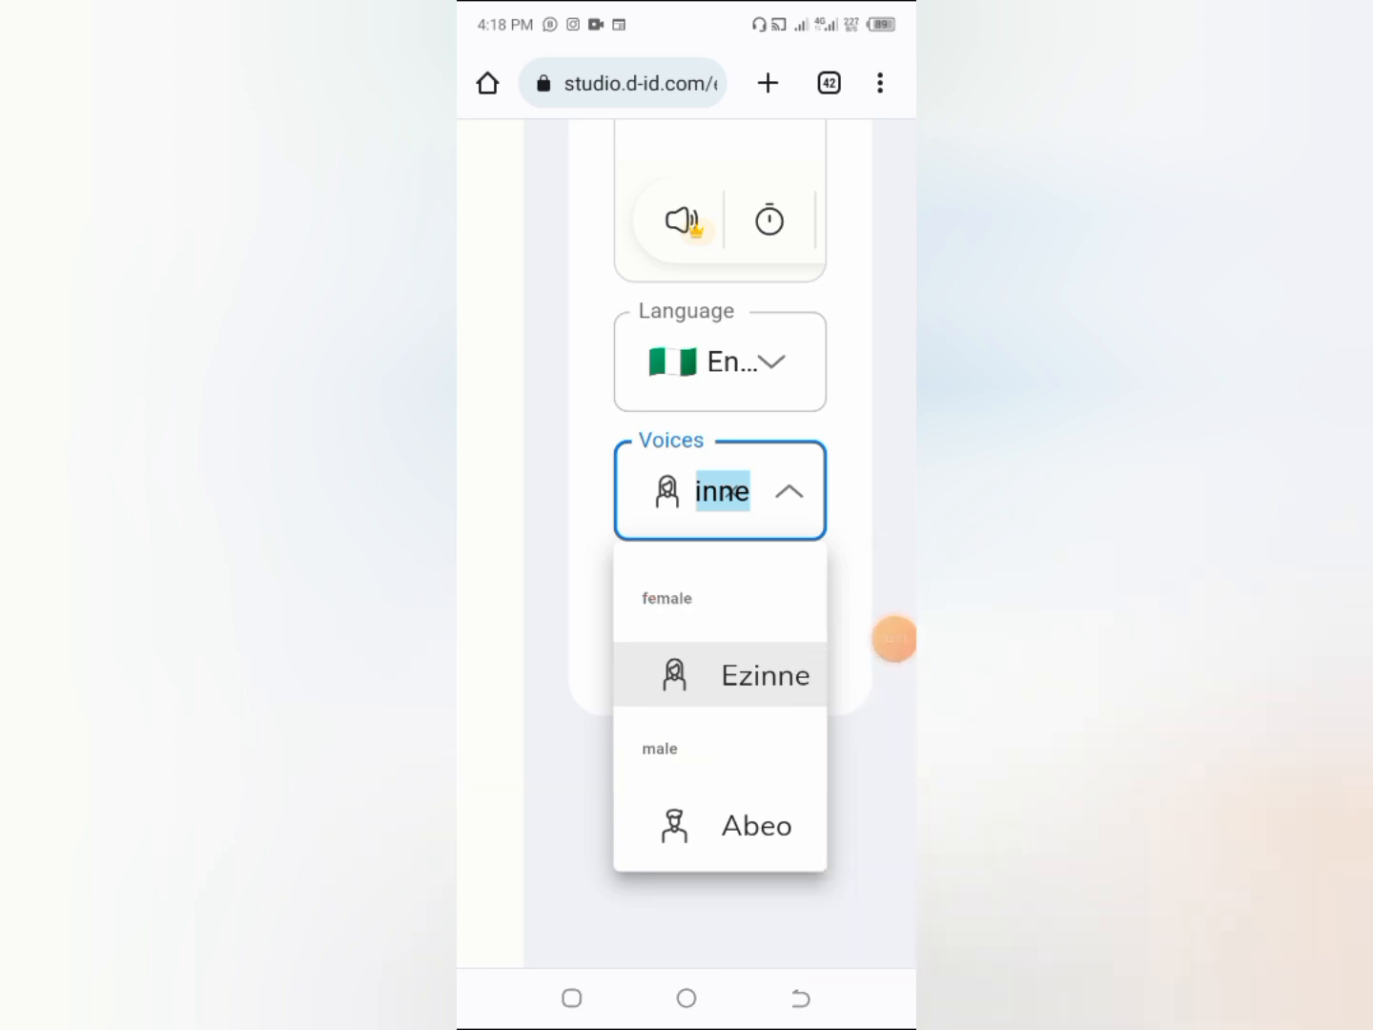
{"action": "scroll", "scroll_direction": "down", "scroll_amount": 3}
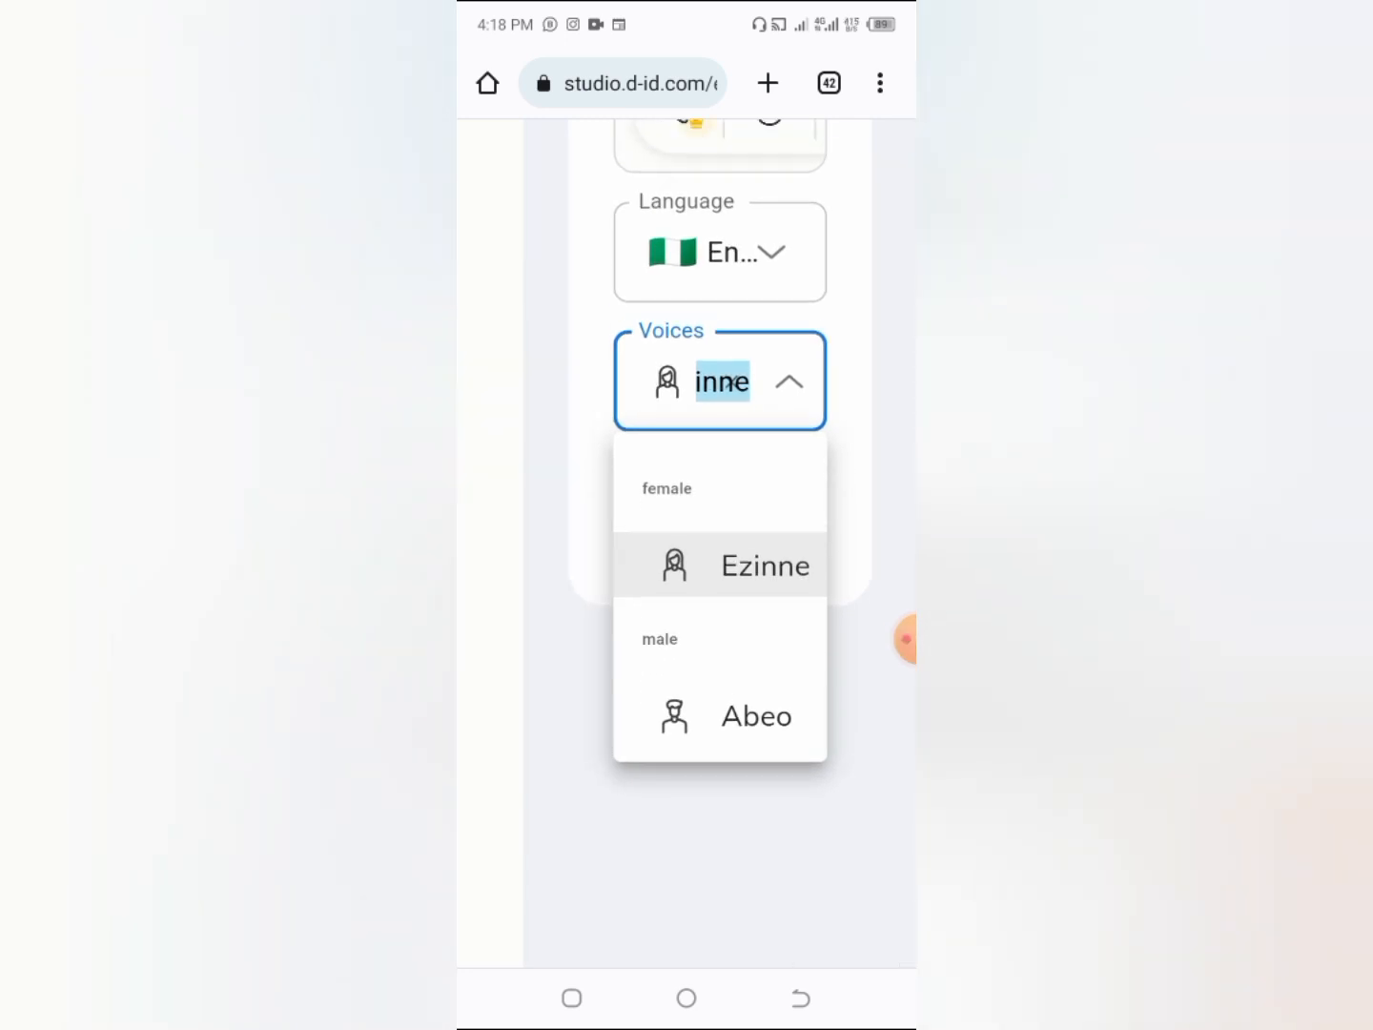
- Switch the voice from Ezinne to the male voice Abeo
{"action": "left_click", "coordinate": [756, 716]}
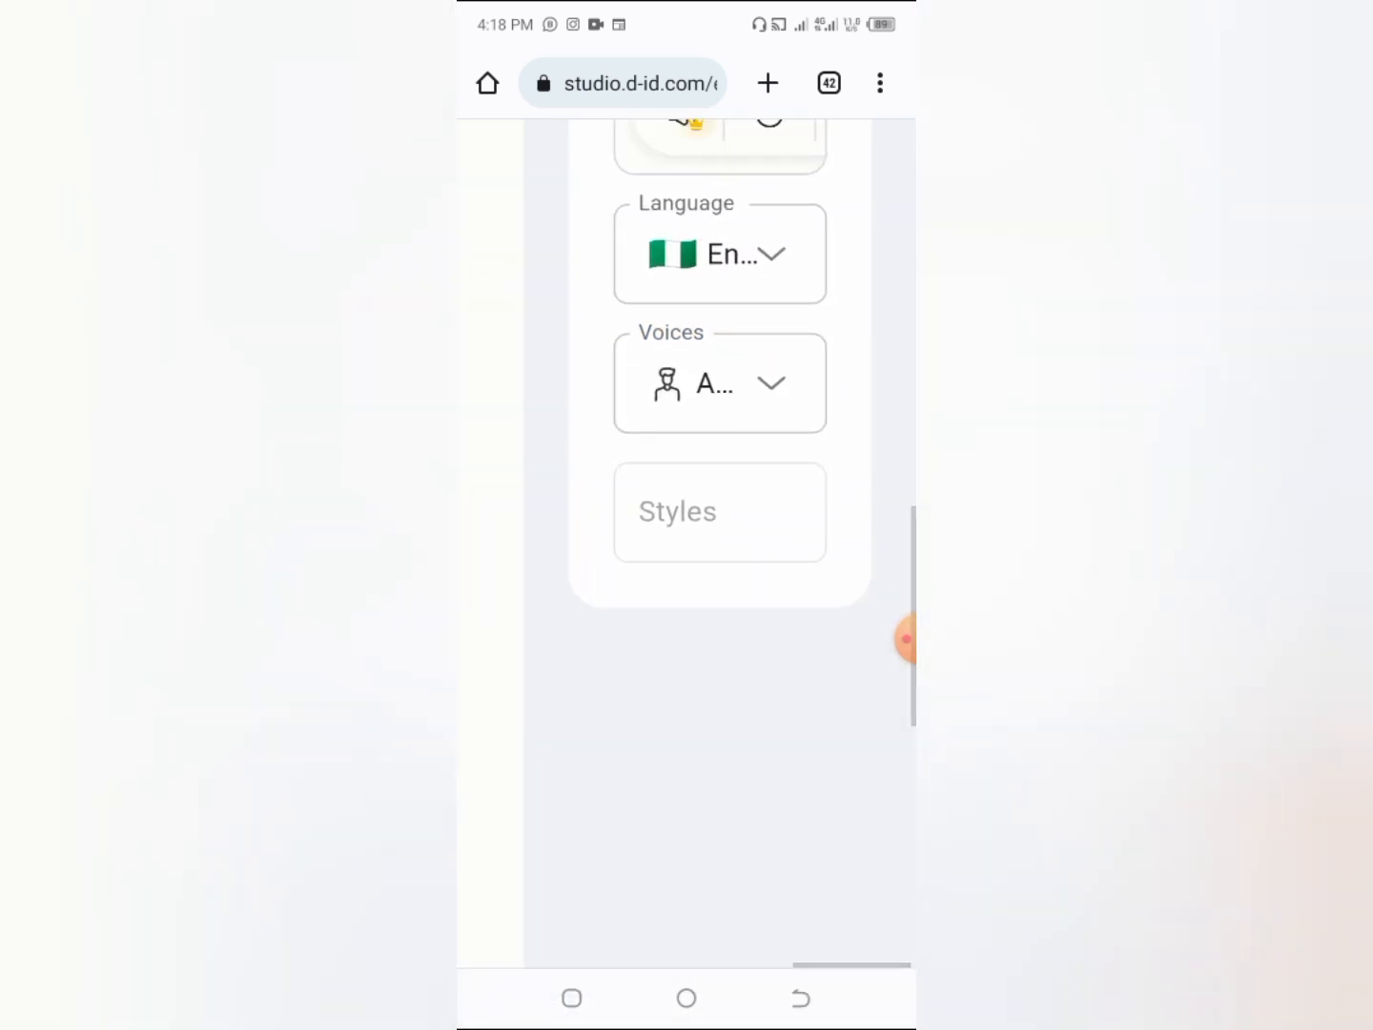
{"action": "scroll", "scroll_direction": "down", "scroll_amount": 3}
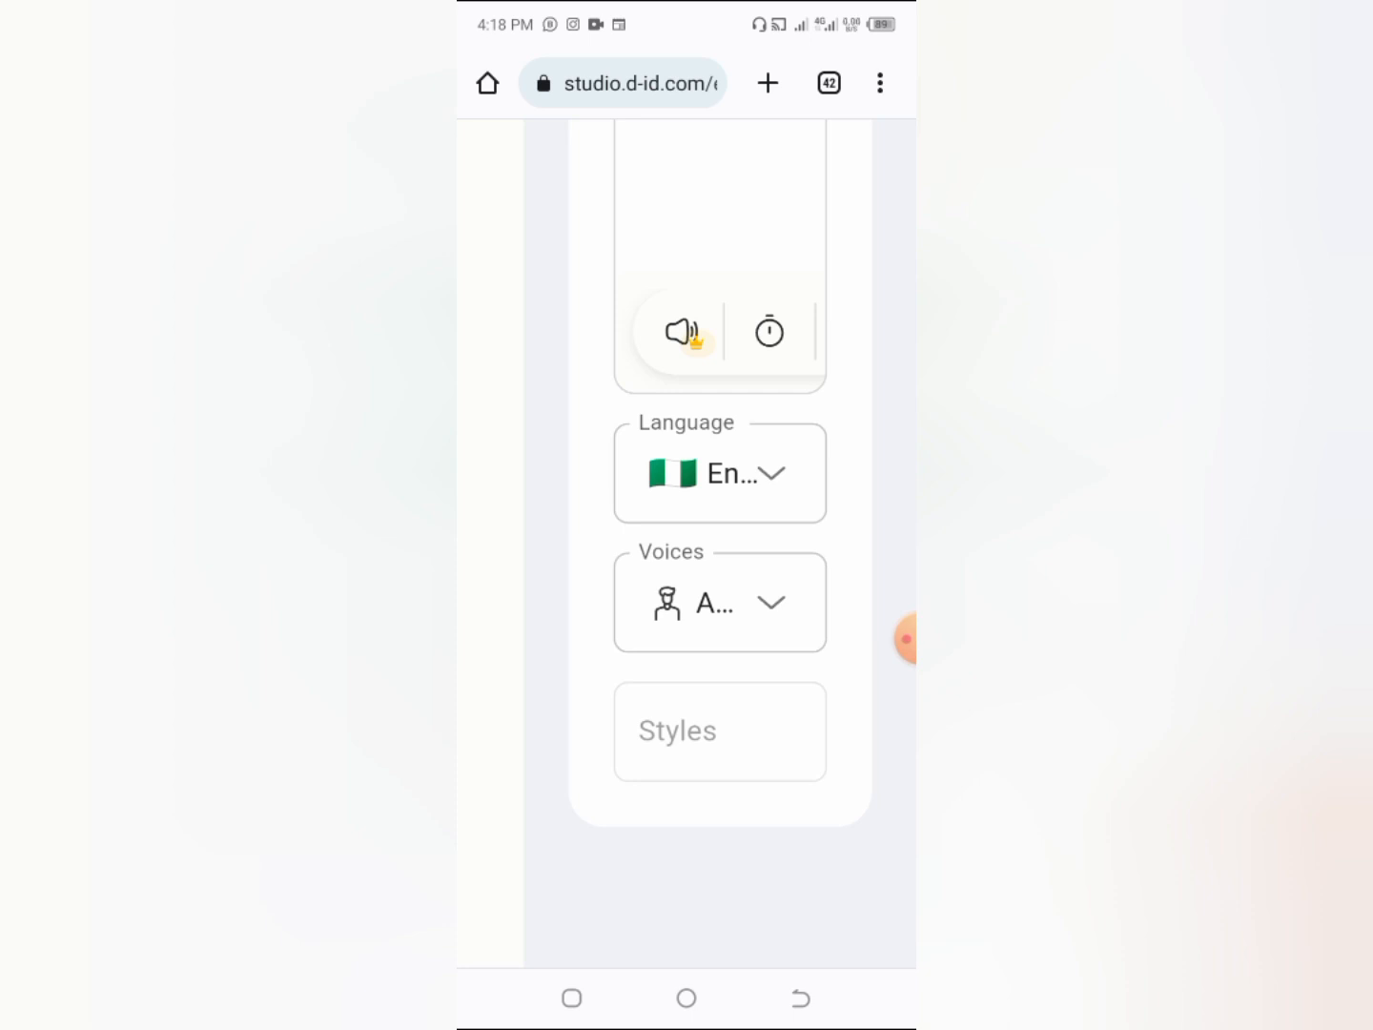
{"action": "scroll", "scroll_direction": "down", "scroll_amount": 3}
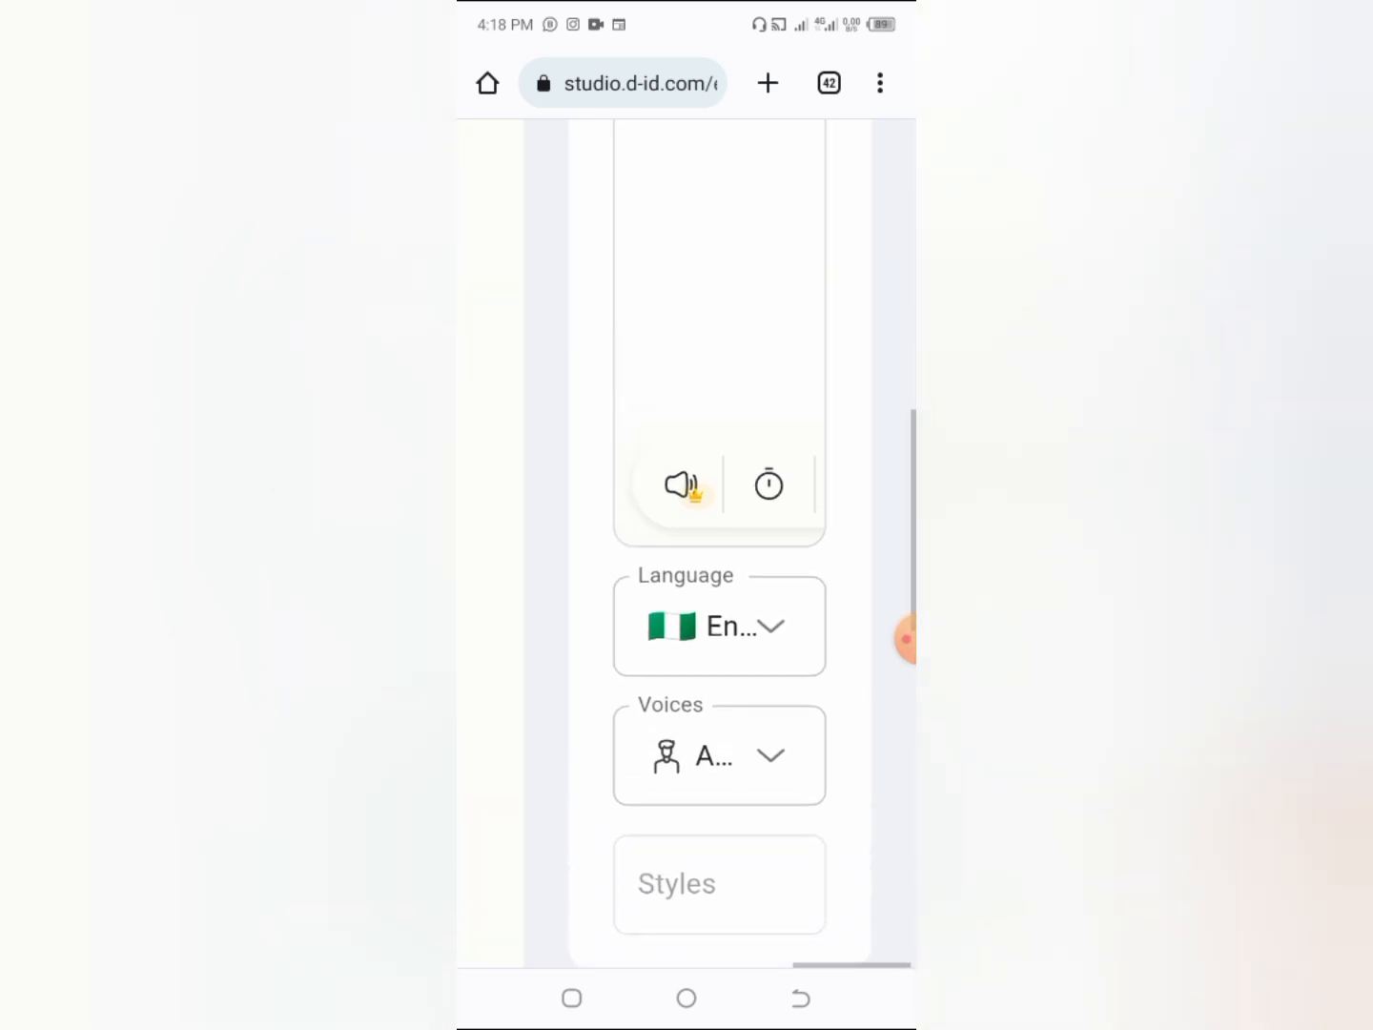
{"action": "scroll", "scroll_direction": "down", "scroll_amount": 3}
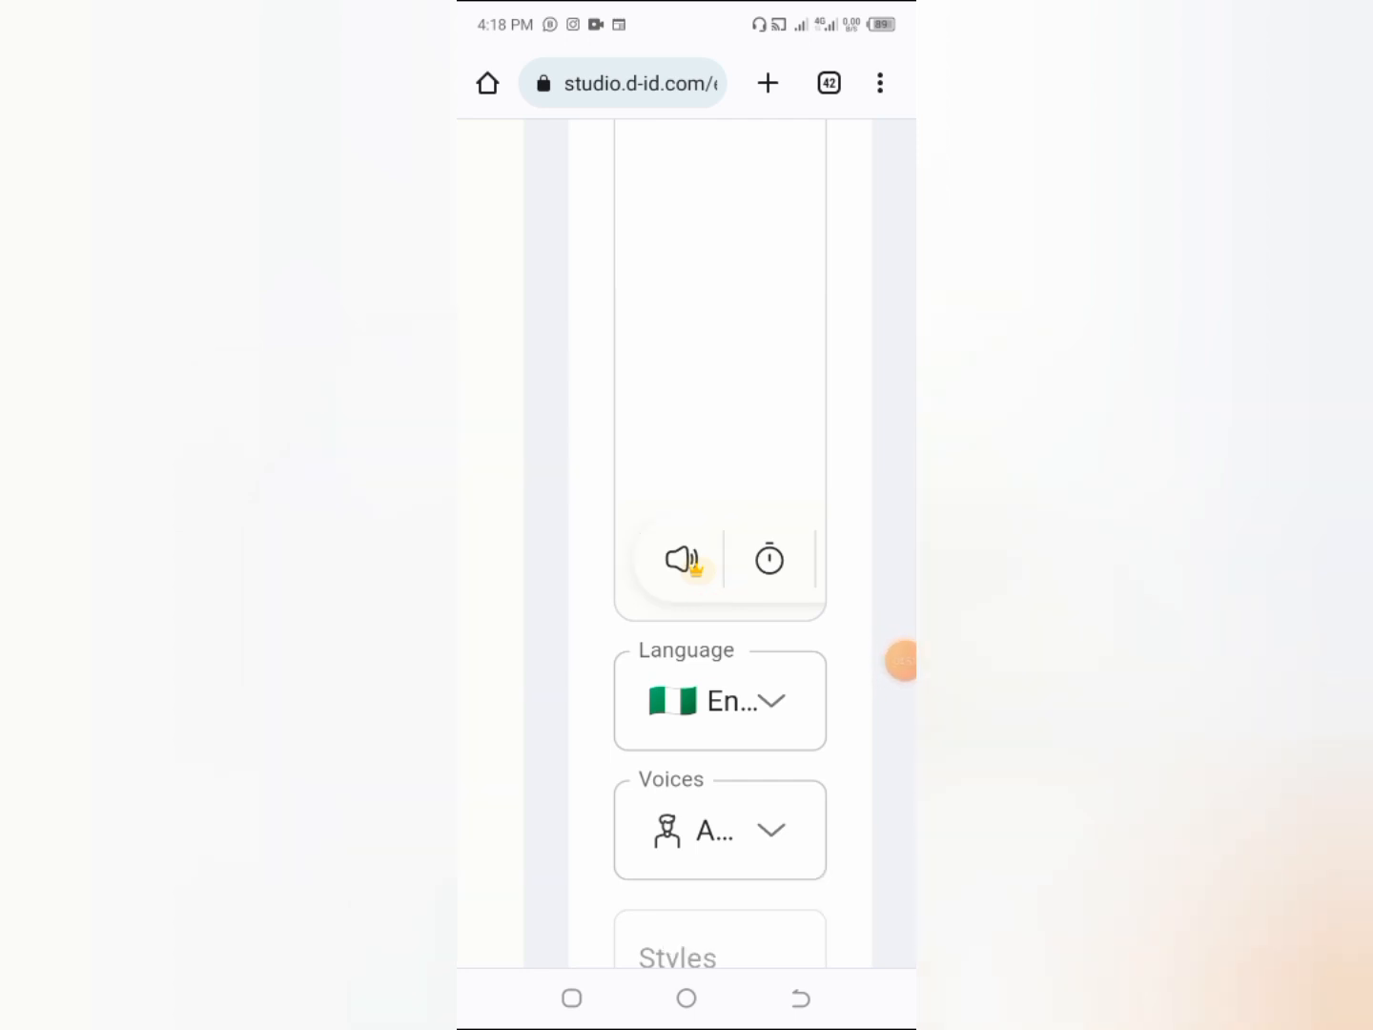
{"action": "scroll", "scroll_direction": "down", "scroll_amount": 3}
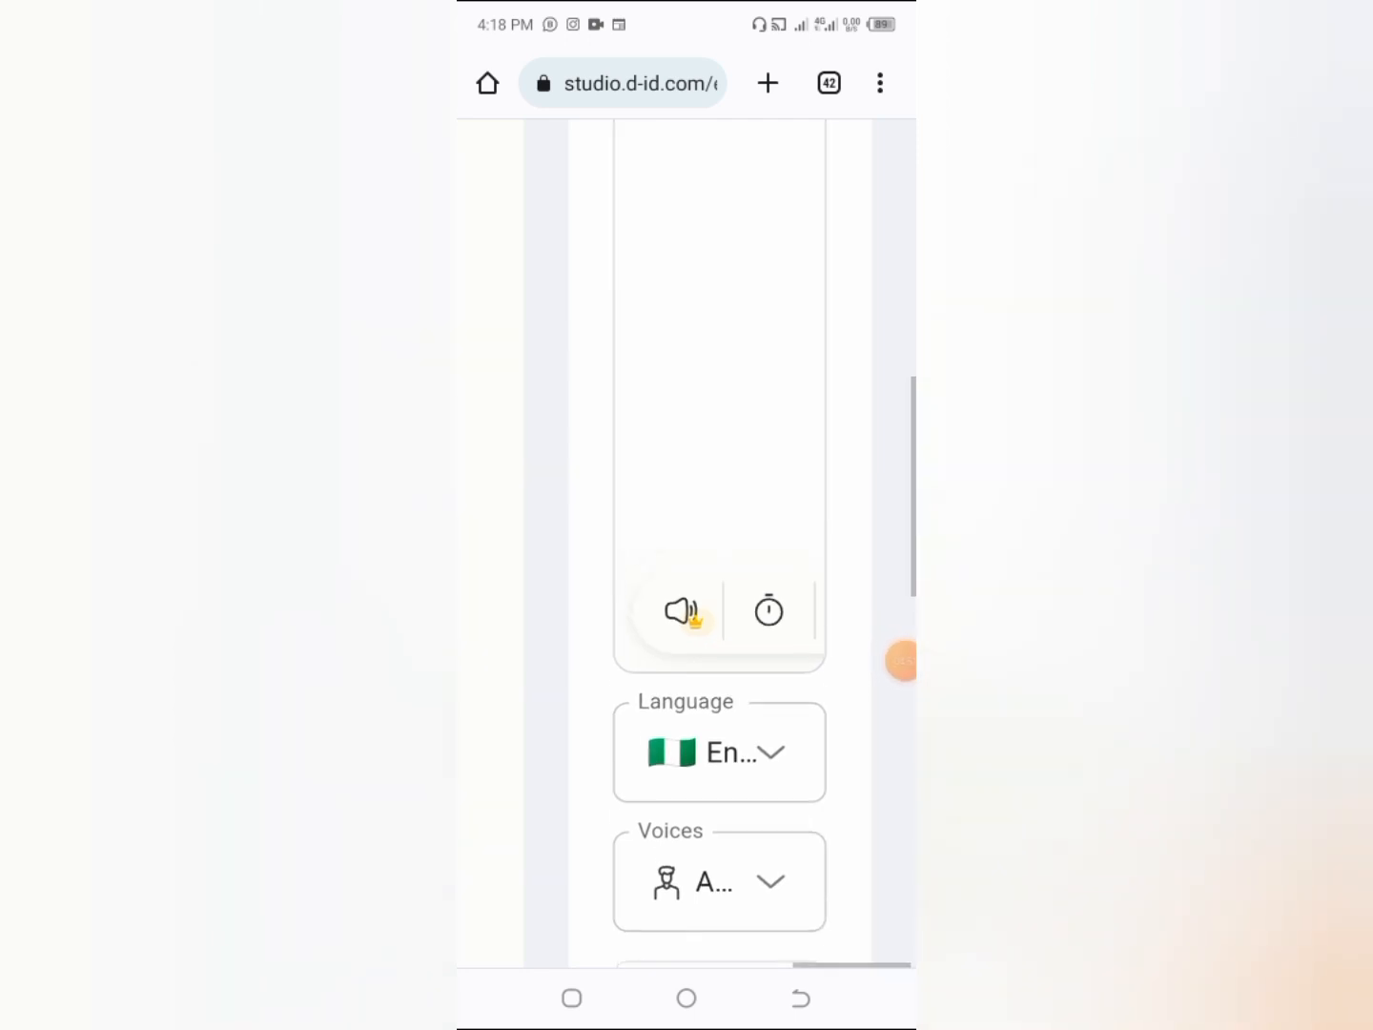
- Play the script preview spoken in Abeo's Nigerian English voice
{"action": "left_click", "coordinate": [682, 611]}
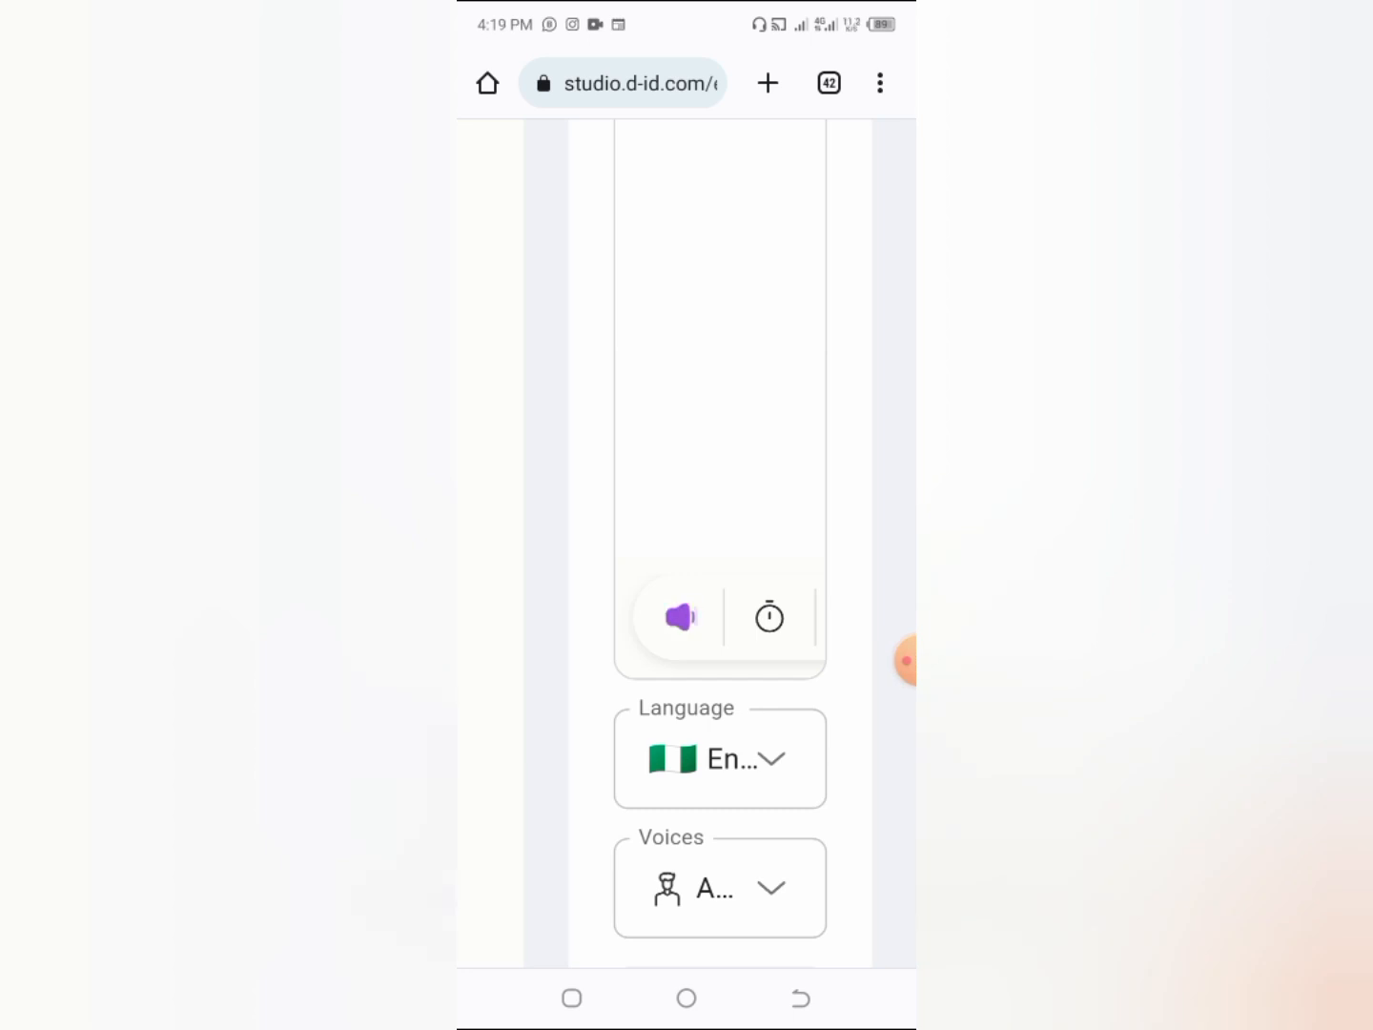
{"action": "left_click", "coordinate": [680, 617]}
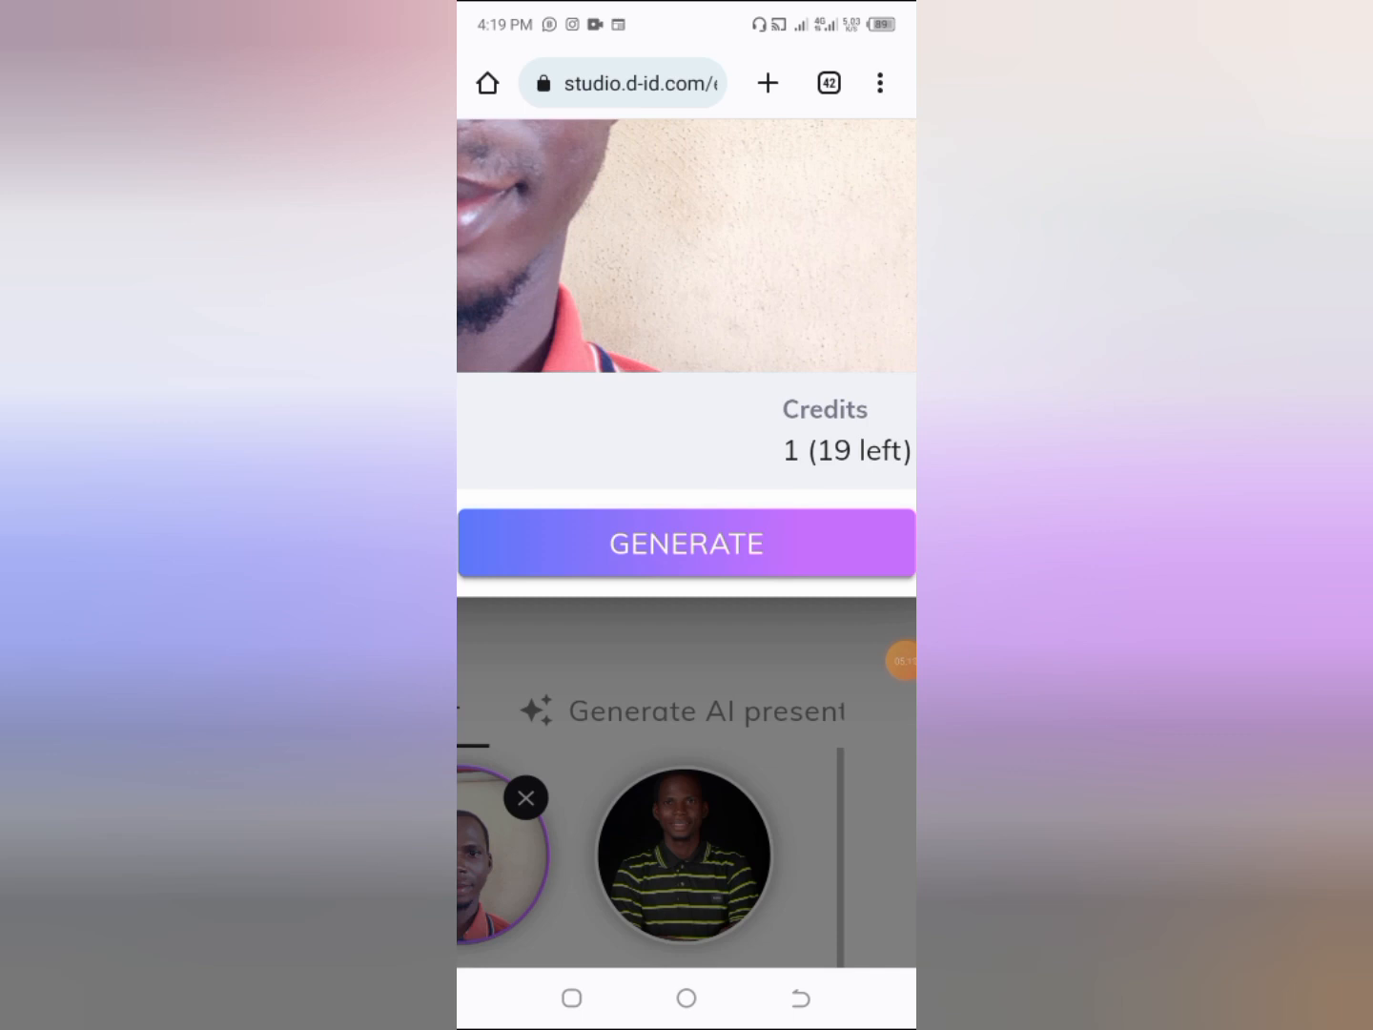
- Generate the talking video and confirm spending one credit
{"action": "left_click", "coordinate": [684, 543]}
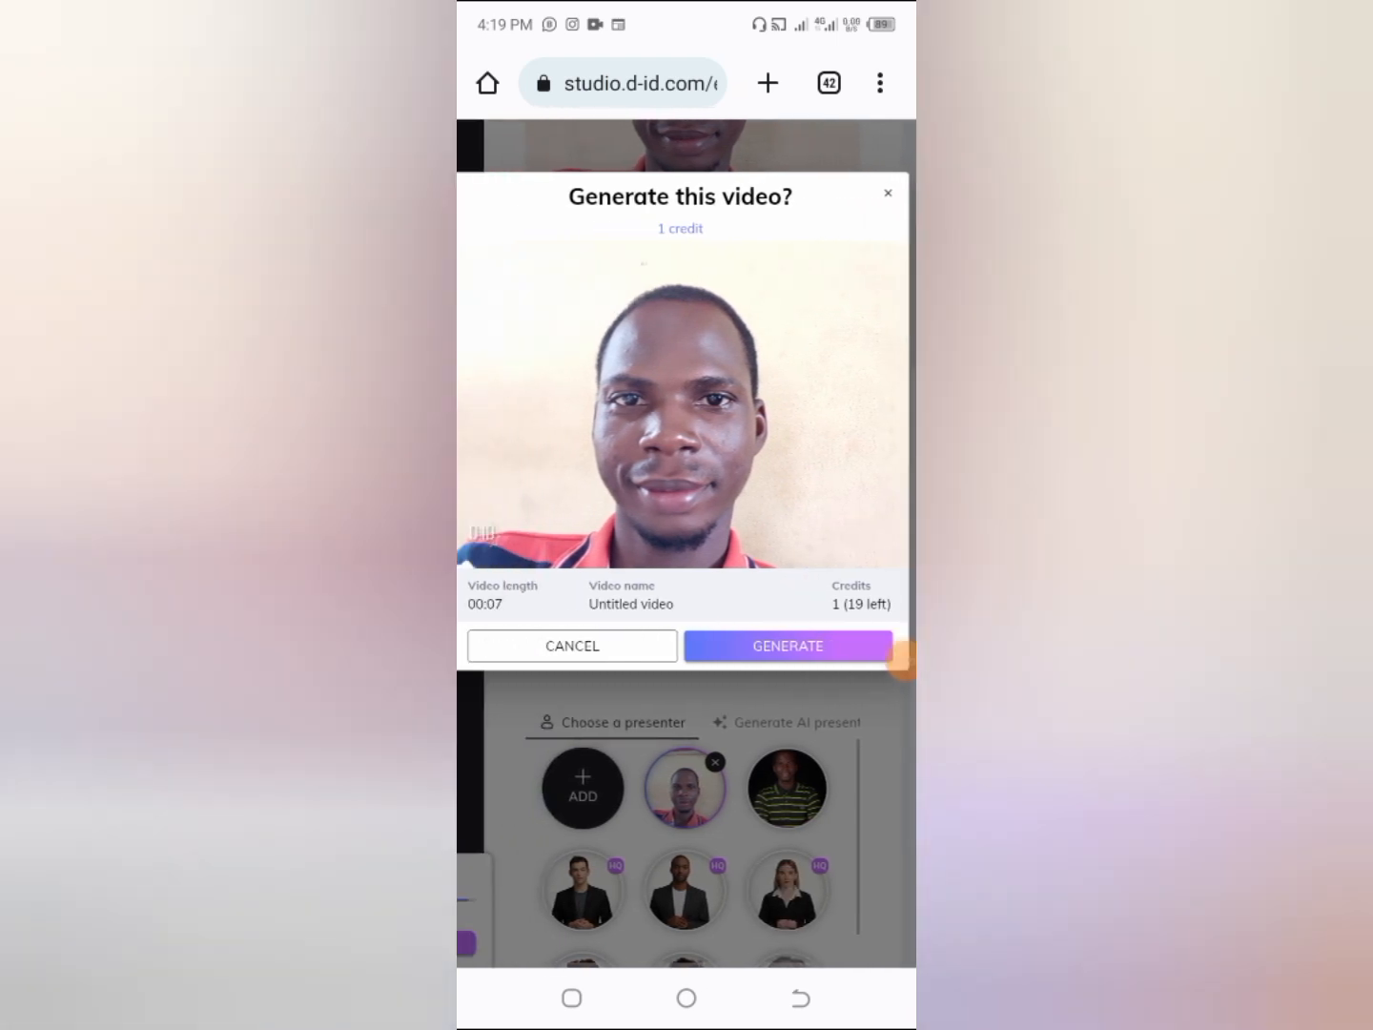
{"action": "left_click", "coordinate": [787, 645]}
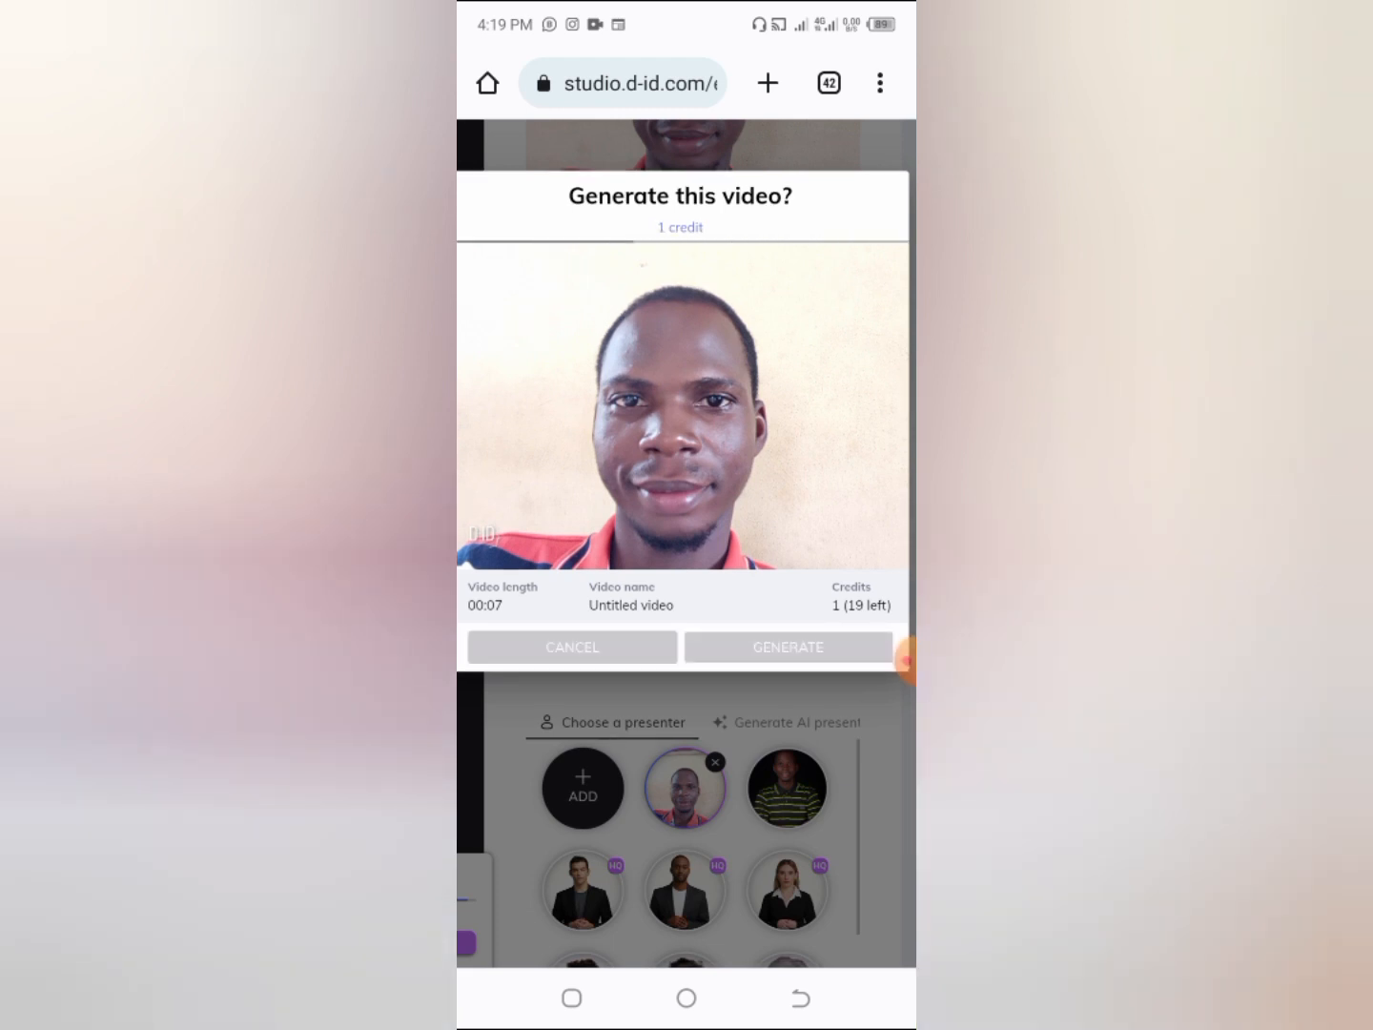
{"action": "left_click", "coordinate": [787, 646]}
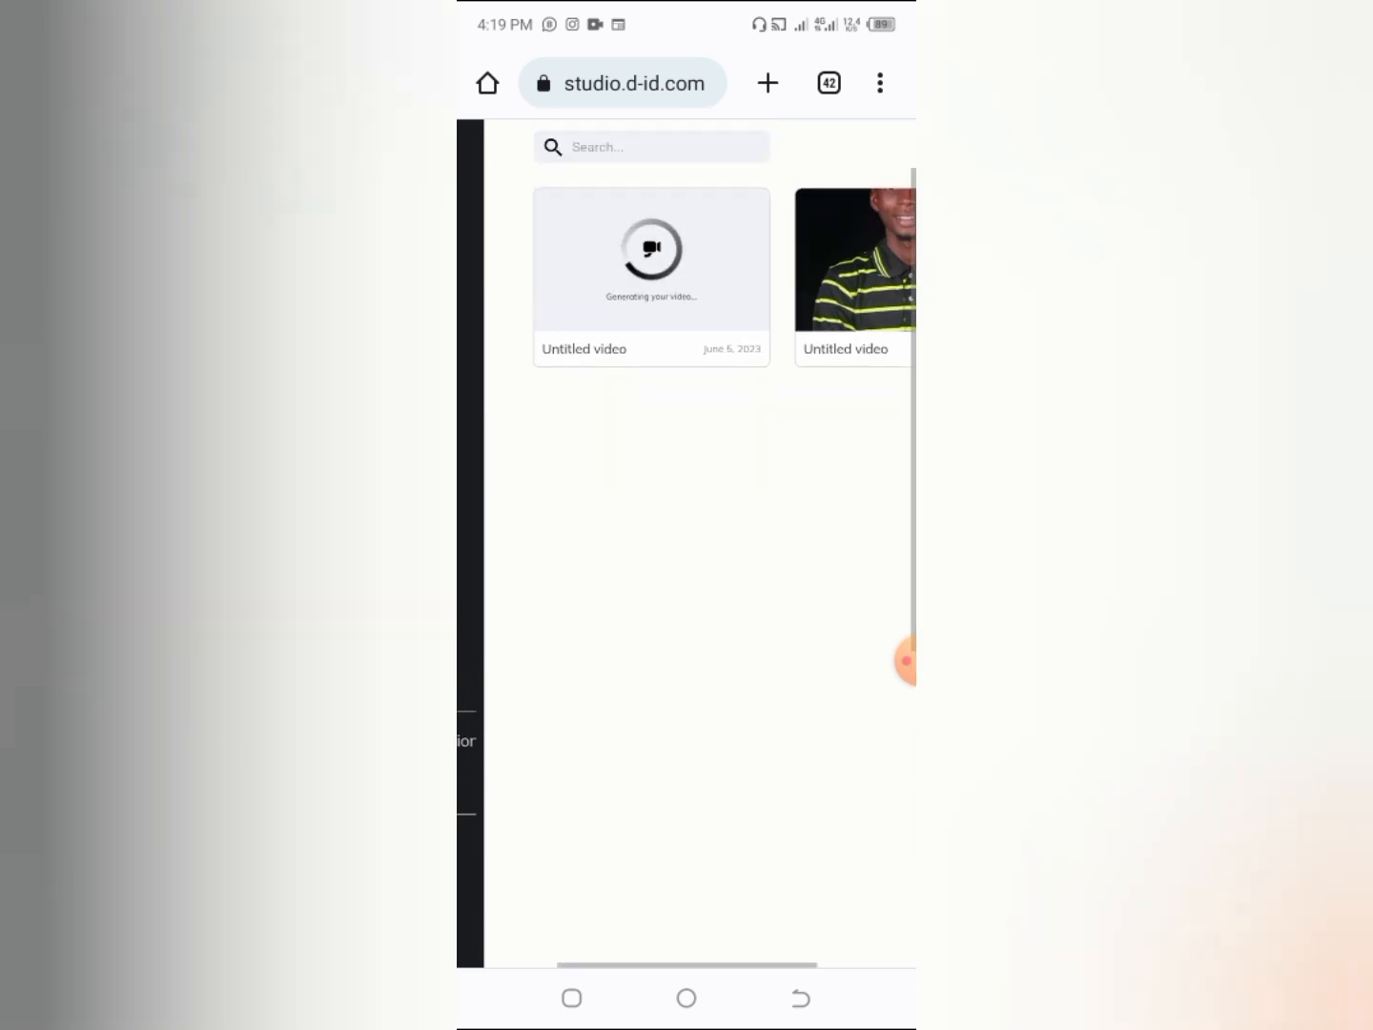
- Scroll the library and open the finished six-second talking video
{"action": "scroll", "scroll_direction": "down", "scroll_amount": 3}
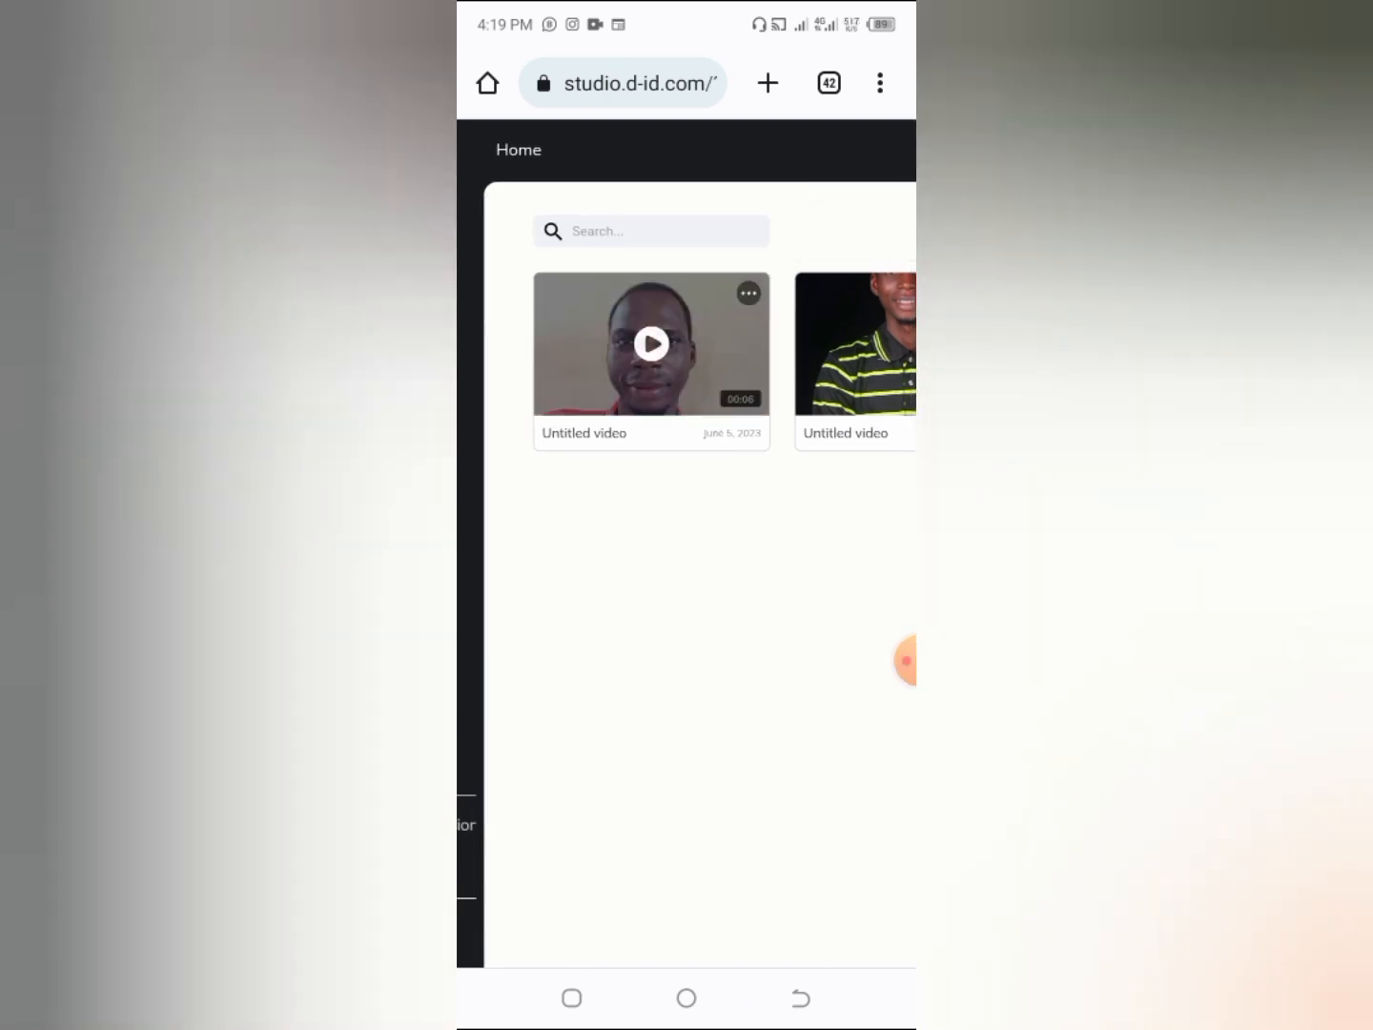
{"action": "left_click", "coordinate": [651, 343]}
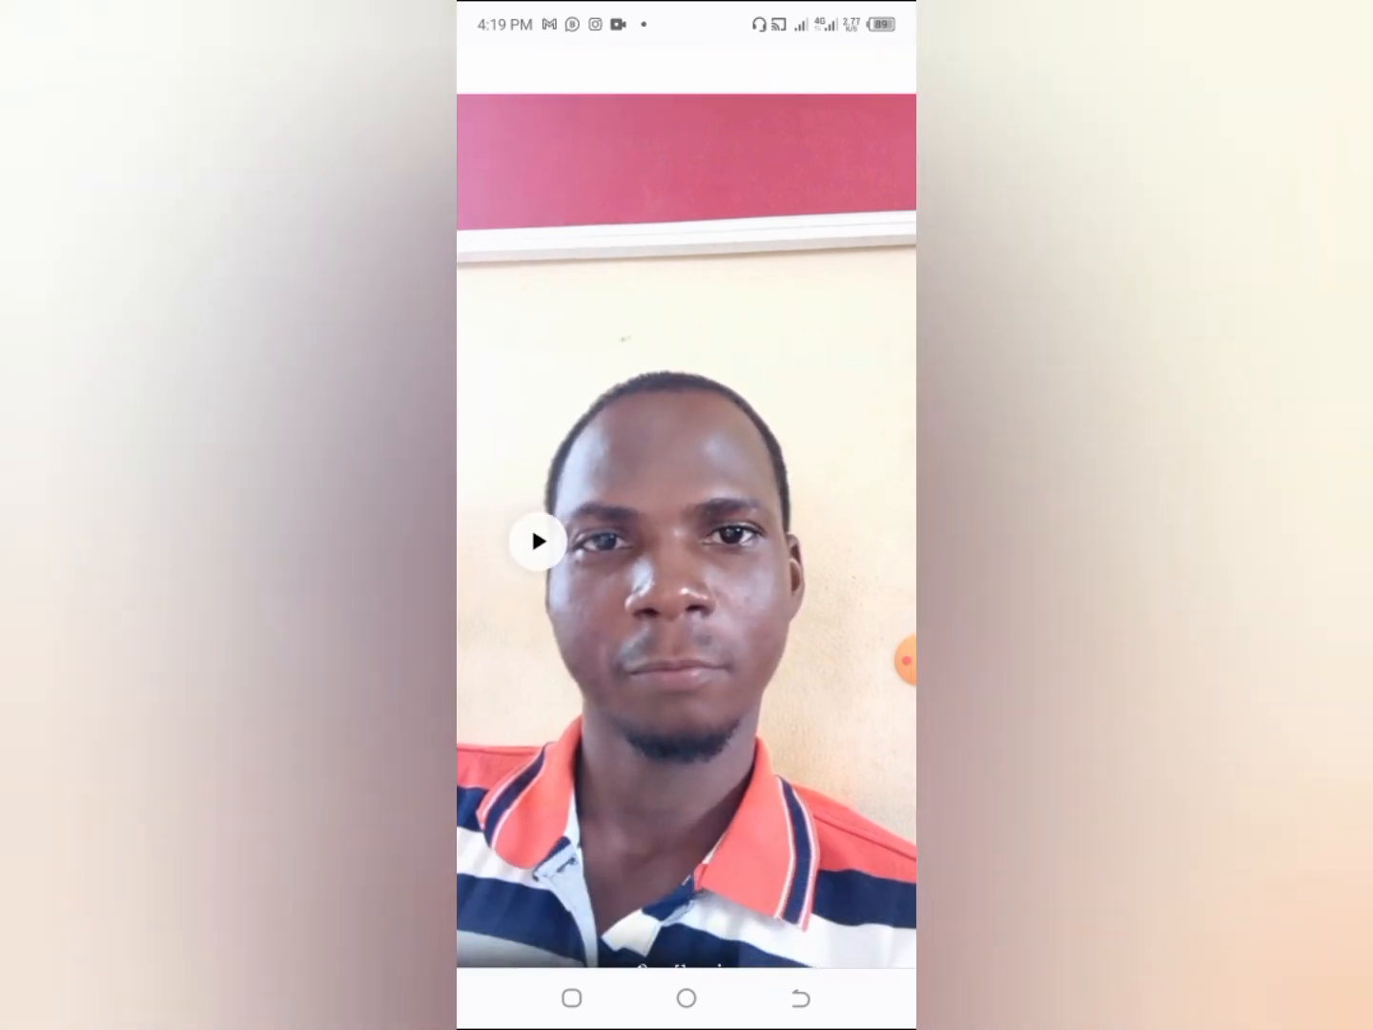
- Play the video, download it as 'Untitled video (1).mp4', and open the saved file
{"action": "left_click", "coordinate": [534, 542]}
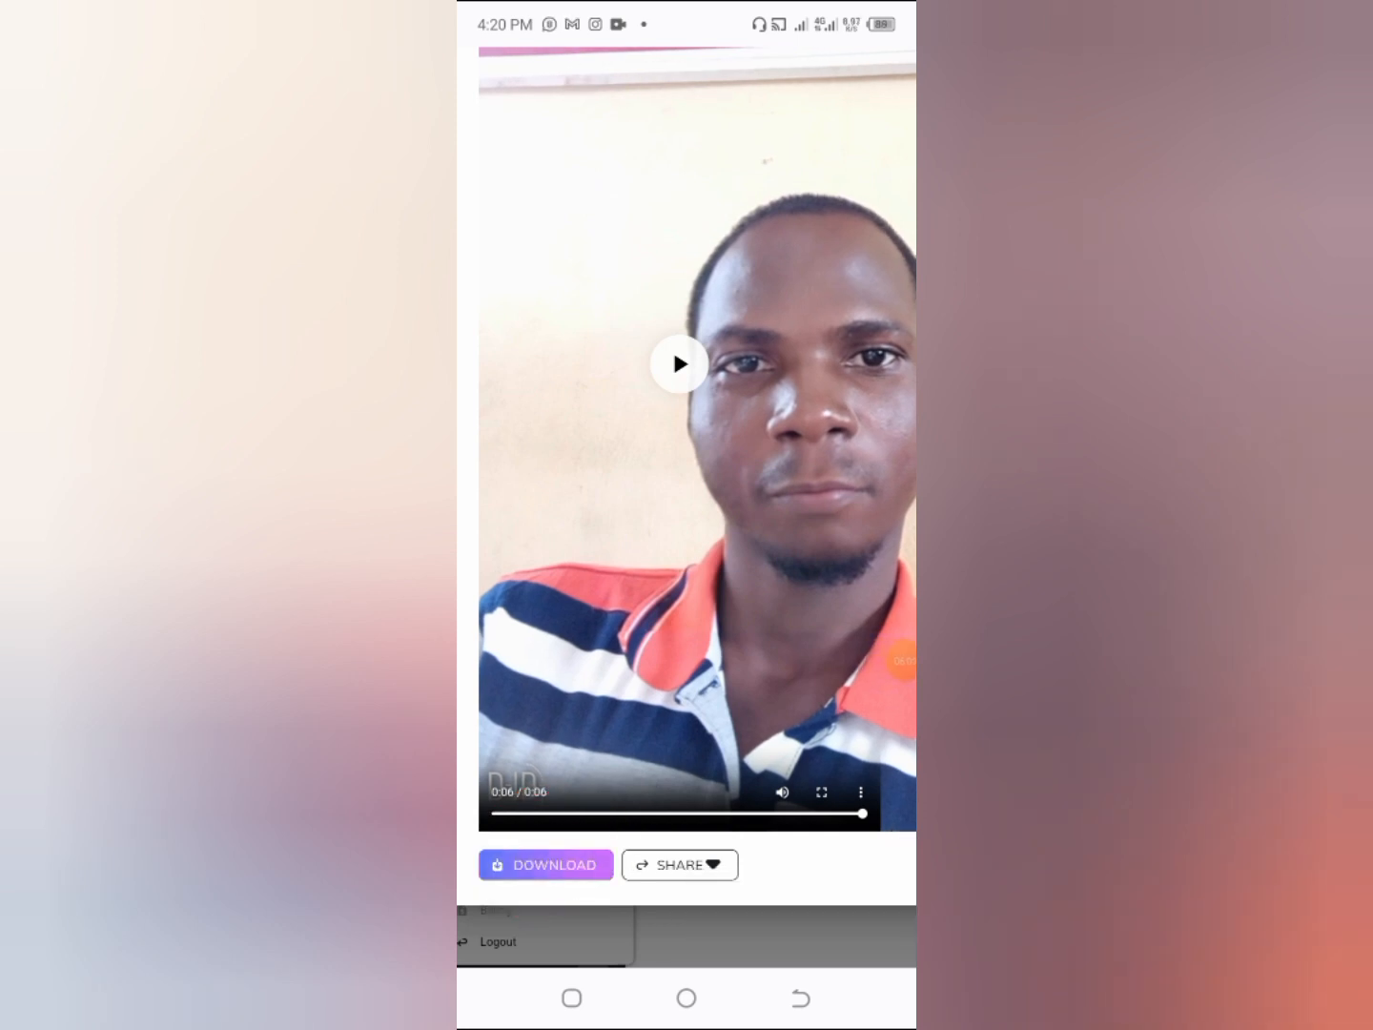
{"action": "left_click", "coordinate": [546, 864]}
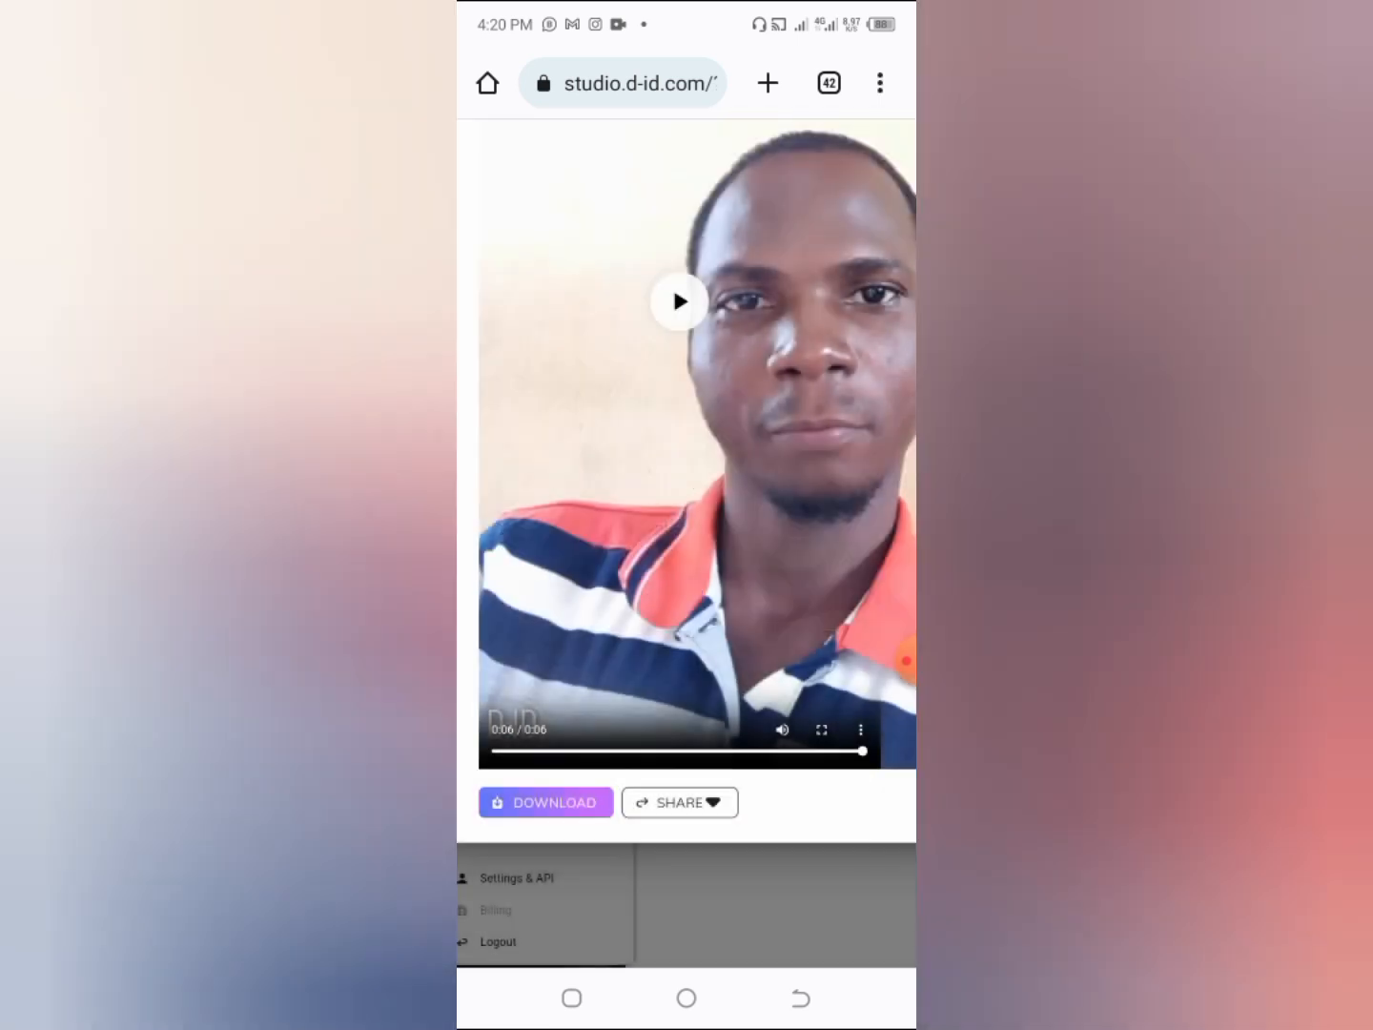
{"action": "left_click", "coordinate": [546, 802]}
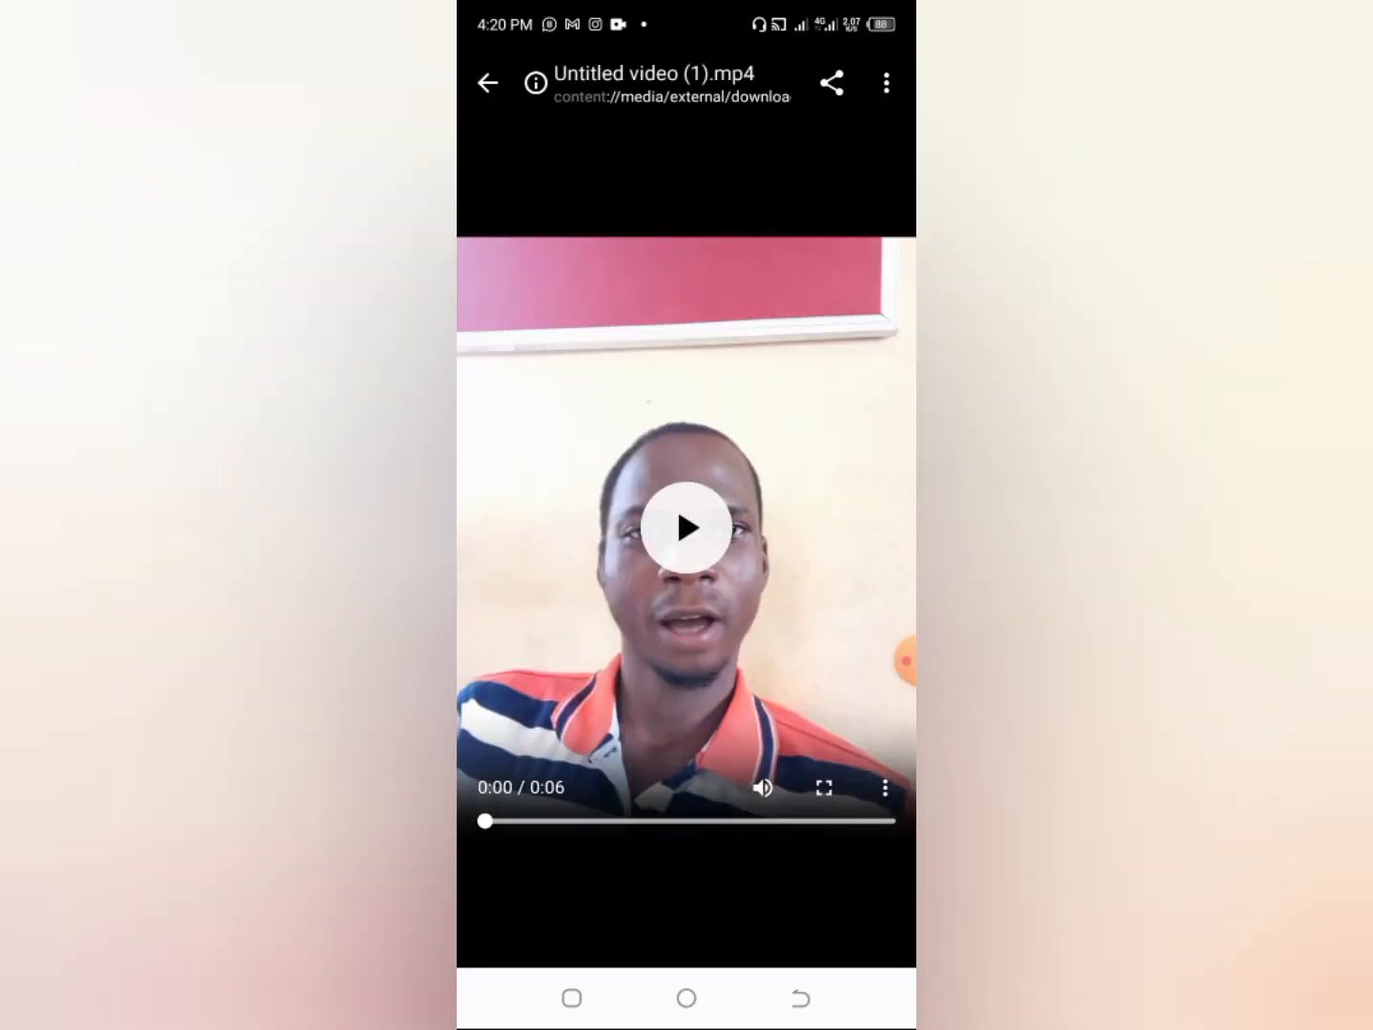
- Play the downloaded clip in the Android player through to 0:06
{"action": "left_click", "coordinate": [686, 527]}
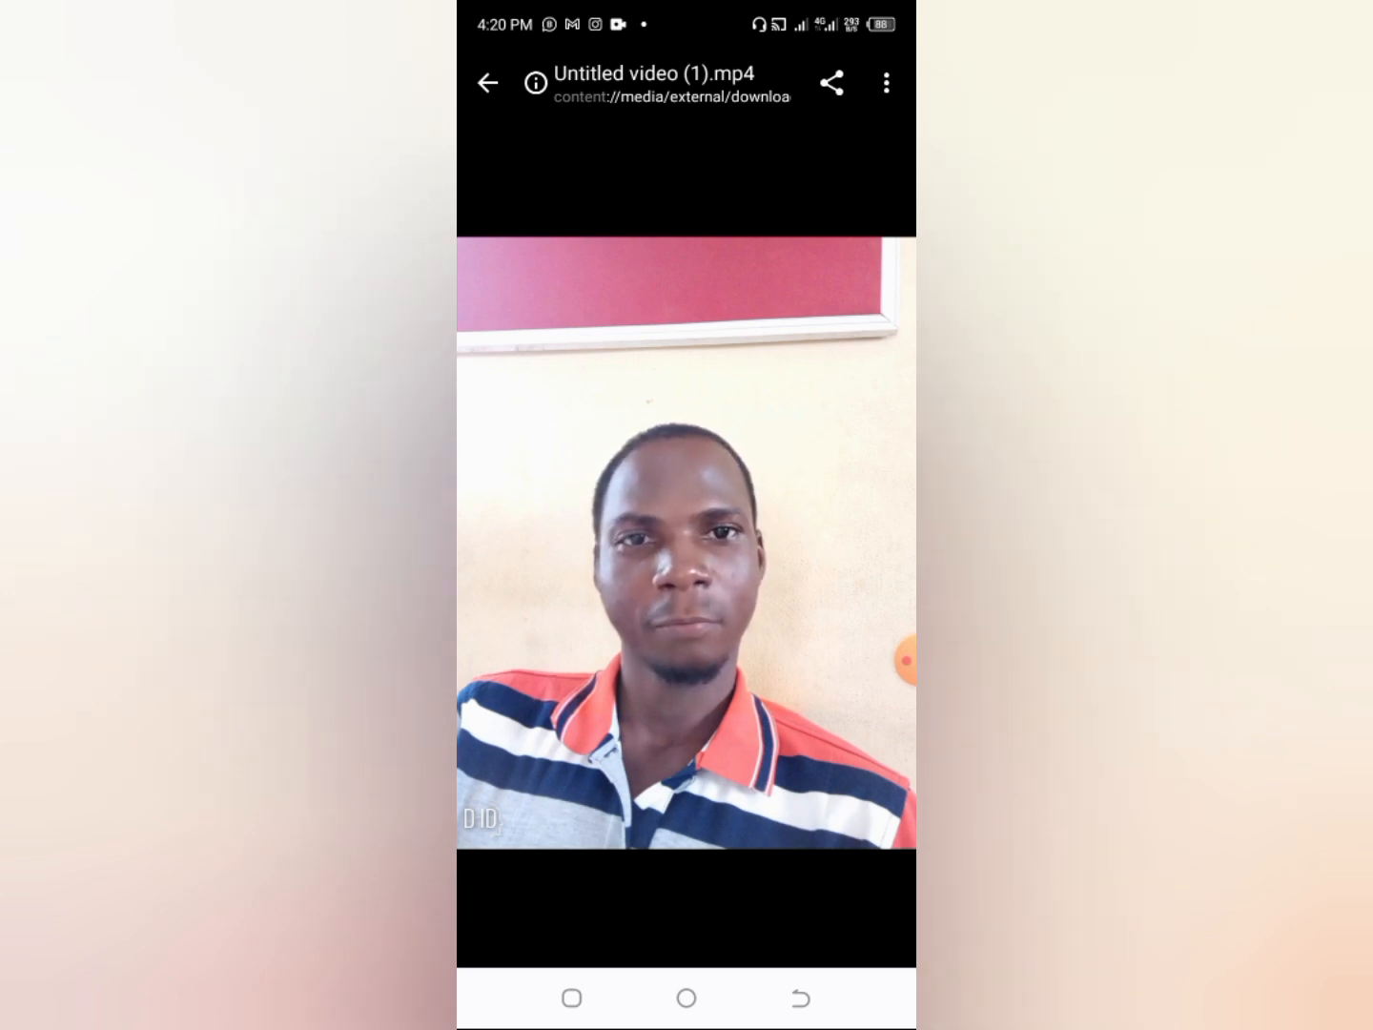
{"action": "left_click", "coordinate": [687, 543]}
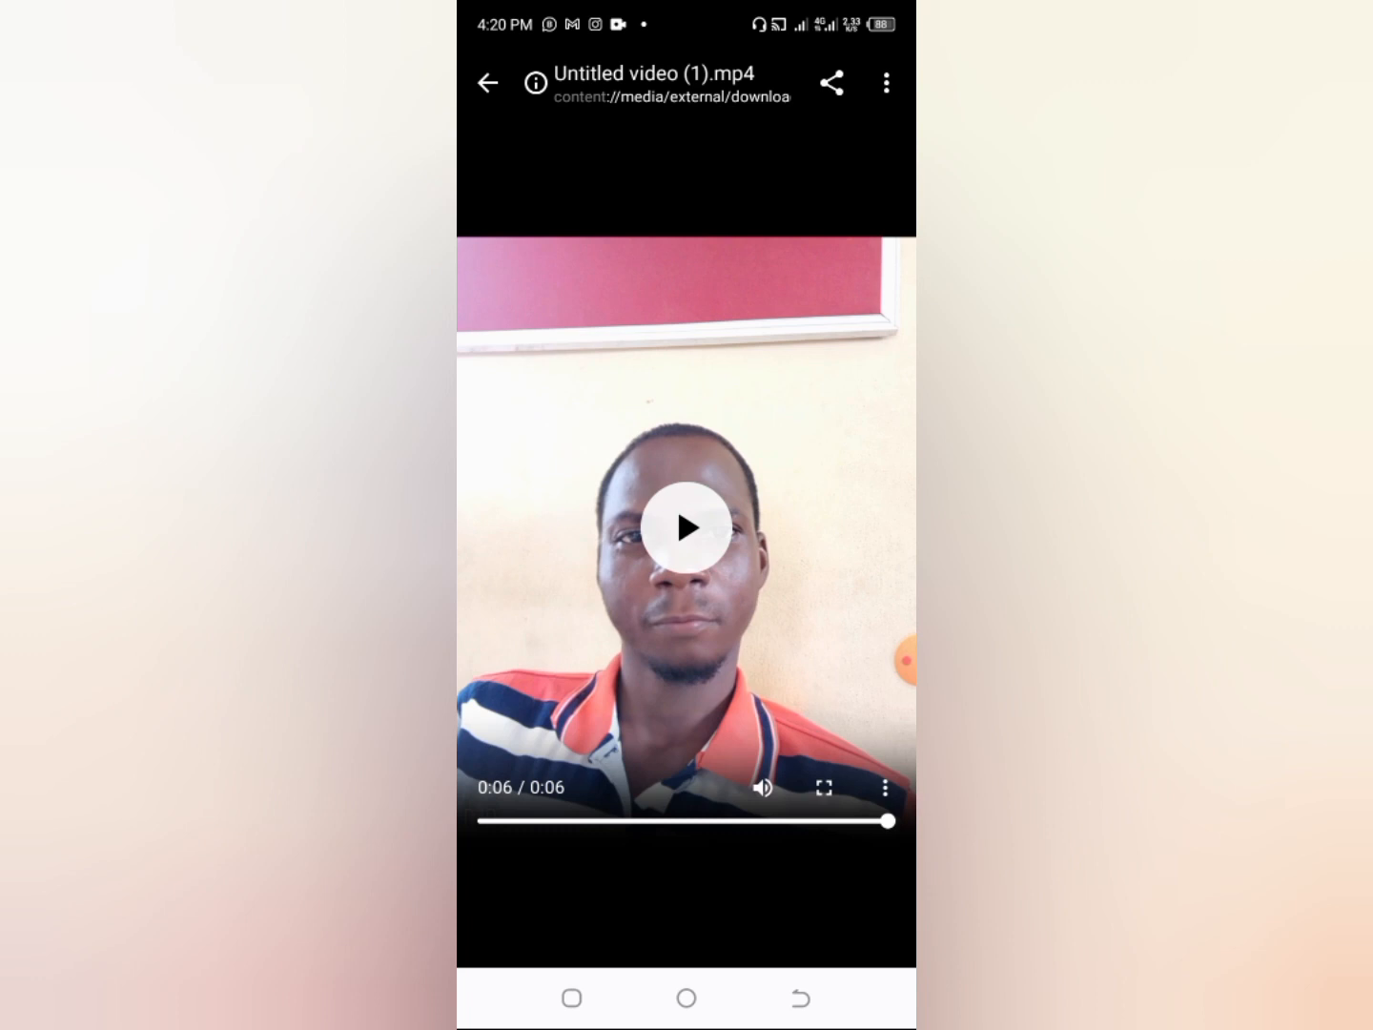